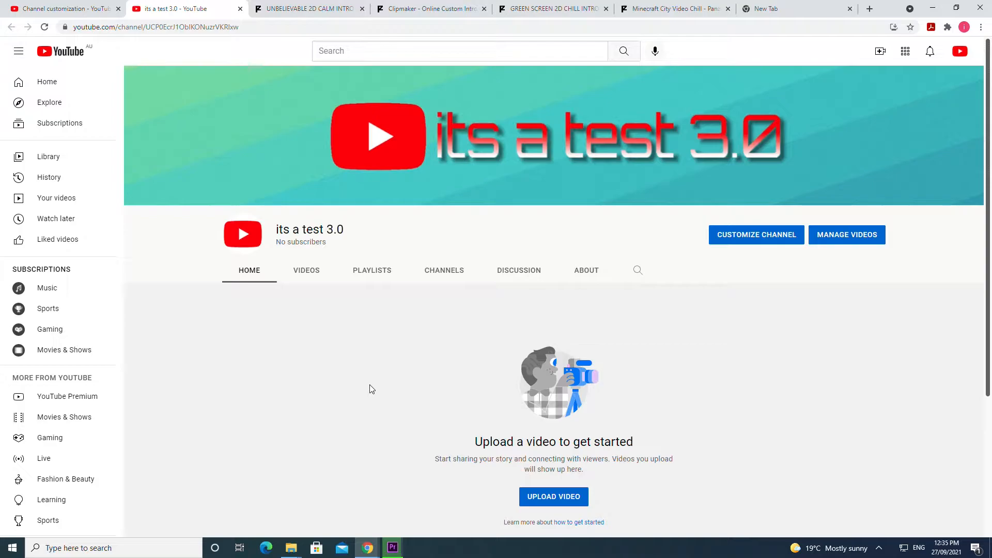
- Keep only the fresh New Tab in Chrome, closing the other open tabs
{"action": "left_click", "coordinate": [797, 8]}
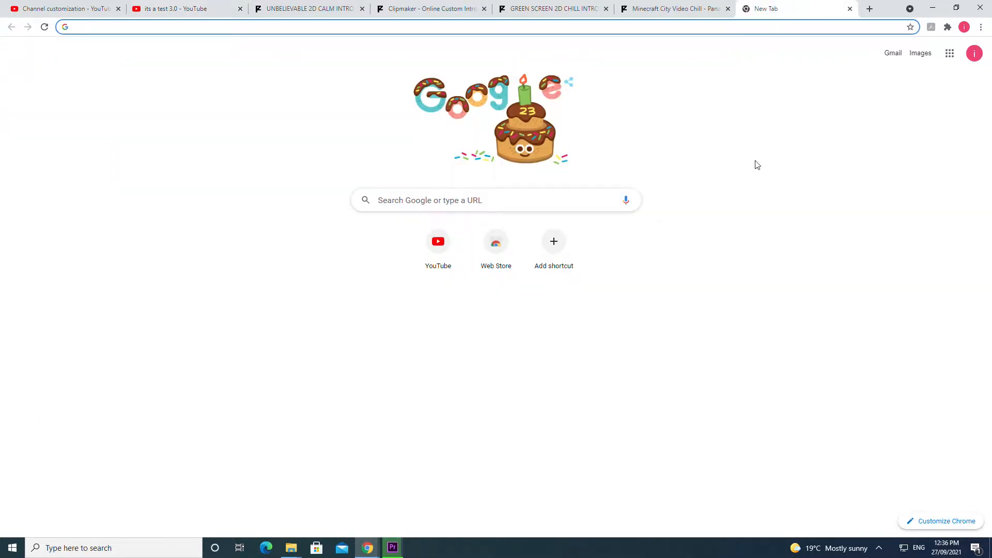
{"action": "left_click", "coordinate": [870, 9]}
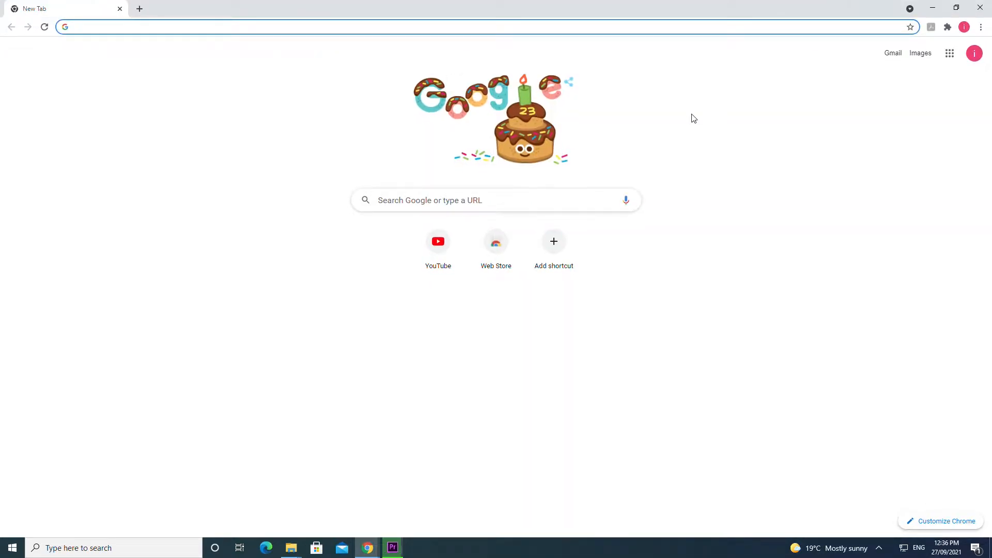
- Go to panzoid.com, enter the Clipmaker editor and browse the projects panel's template thumbnails
{"action": "type", "text": "panzoid"}
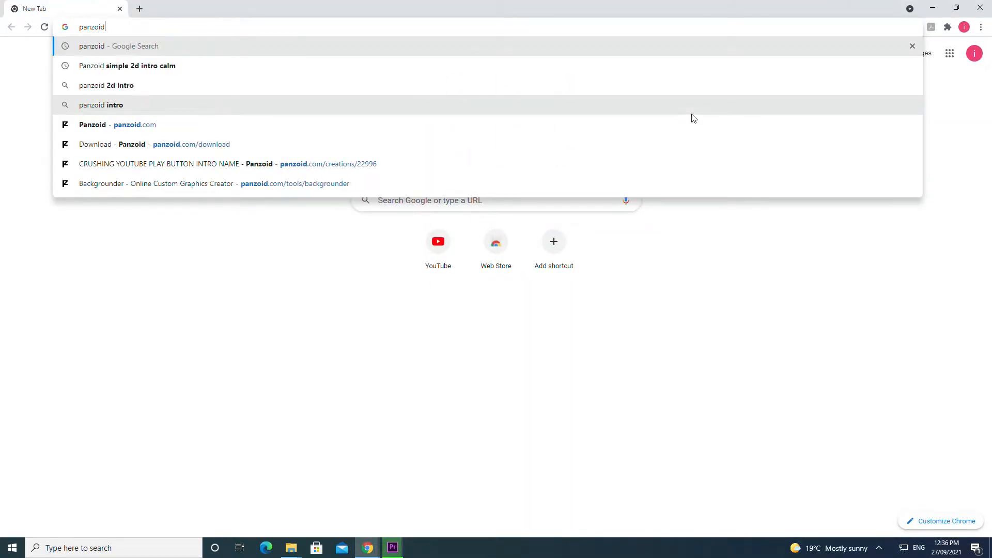
{"action": "left_click", "coordinate": [117, 124]}
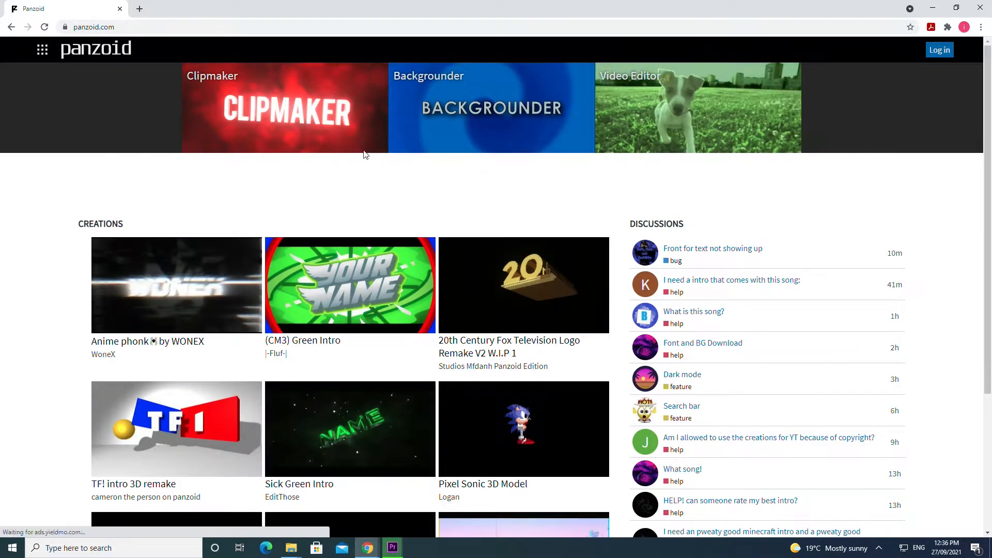
{"action": "left_click", "coordinate": [284, 107]}
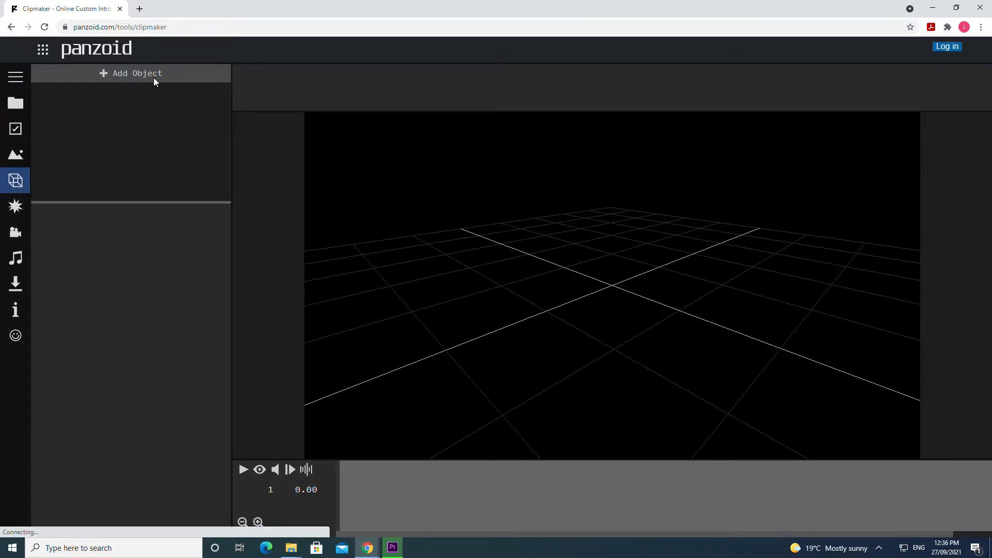
{"action": "left_click", "coordinate": [131, 73]}
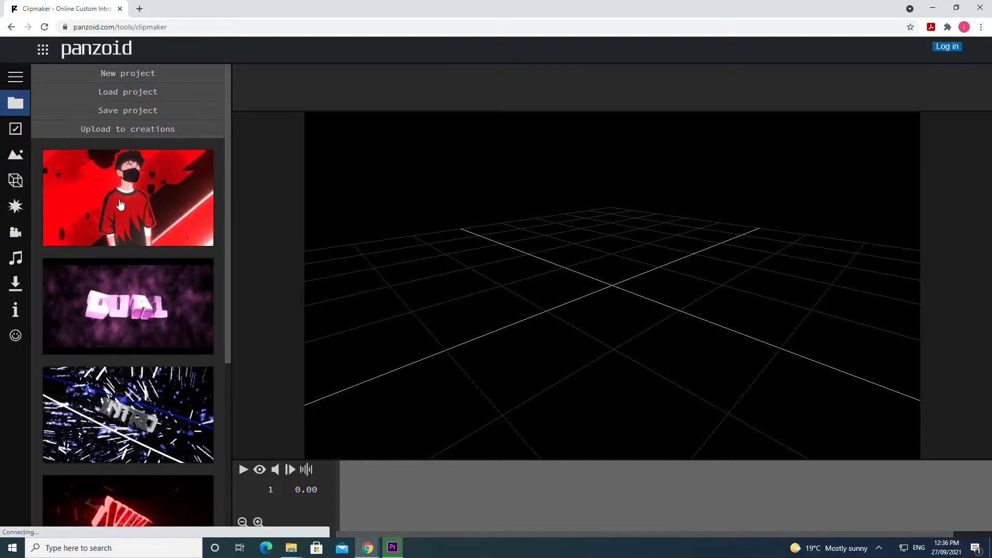
{"action": "scroll", "scroll_direction": "down", "scroll_amount": 3}
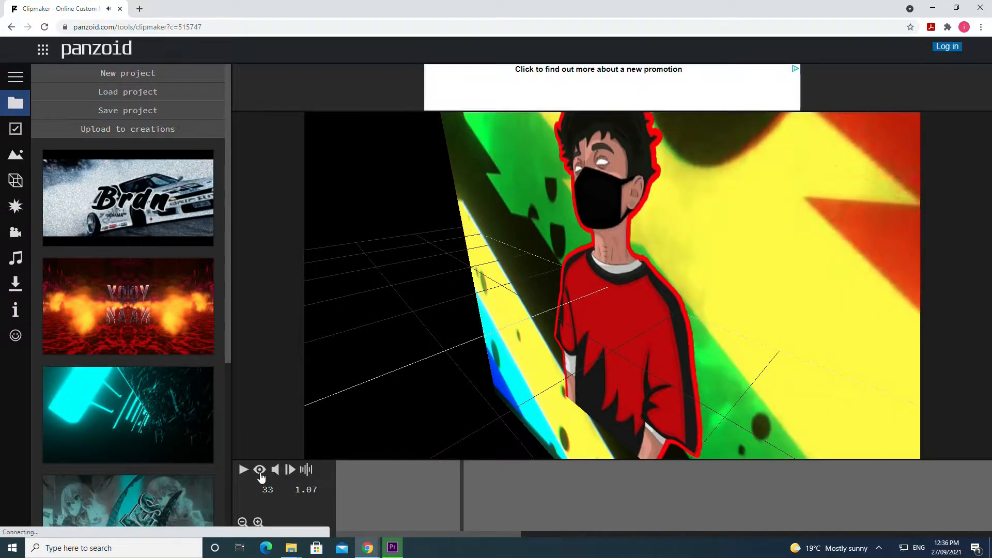
- Toggle the eye icon so the masked-character intro previews through its camera's teal render
{"action": "left_click", "coordinate": [260, 469]}
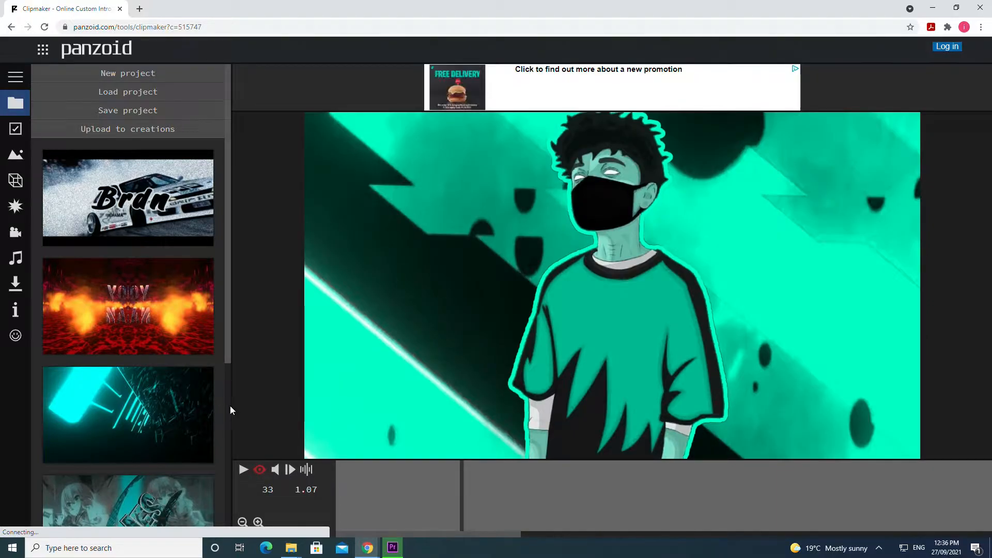
{"action": "mouse_move", "coordinate": [243, 470]}
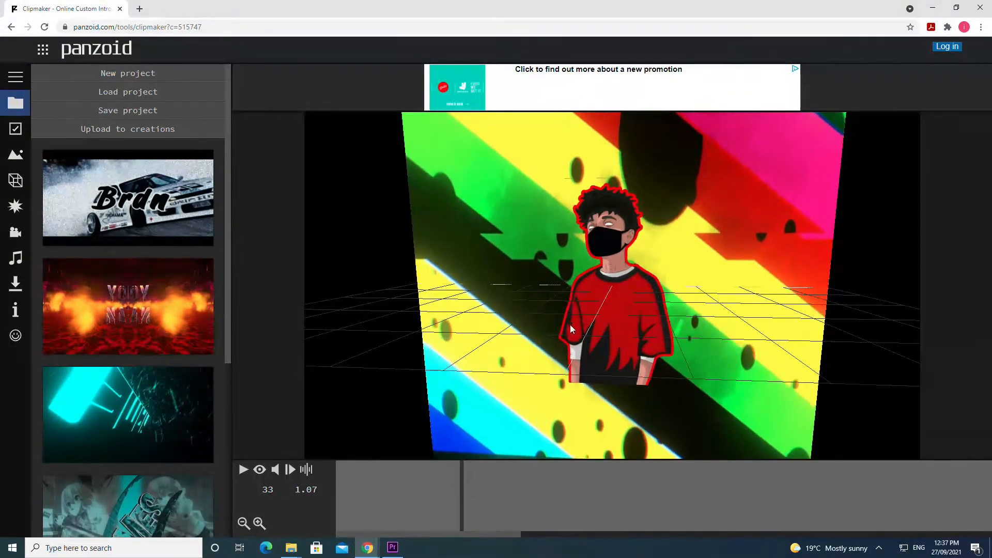
{"action": "left_click", "coordinate": [260, 469]}
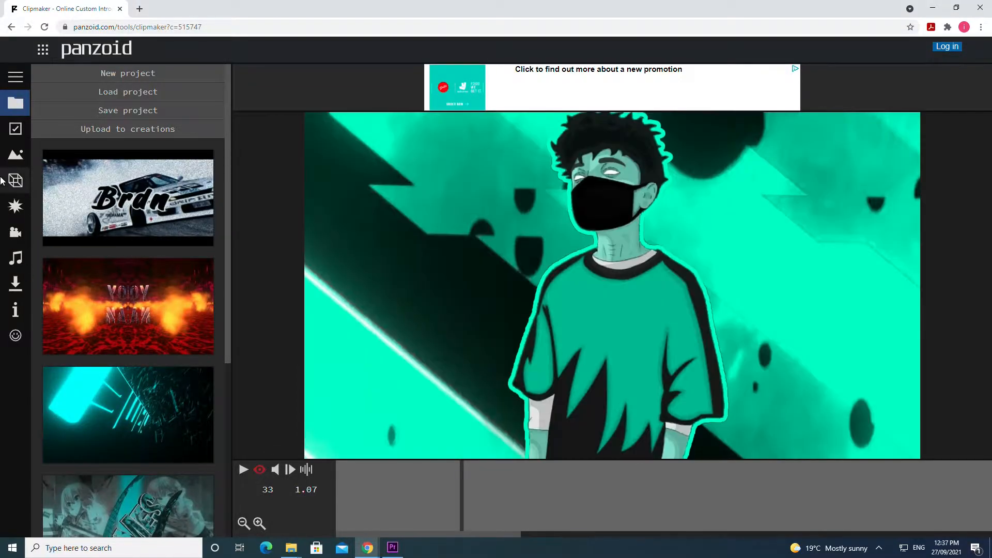
- Show the object list and inspect the Fundo rectangle and the Cartoon group with its rectangle
{"action": "left_click", "coordinate": [15, 180]}
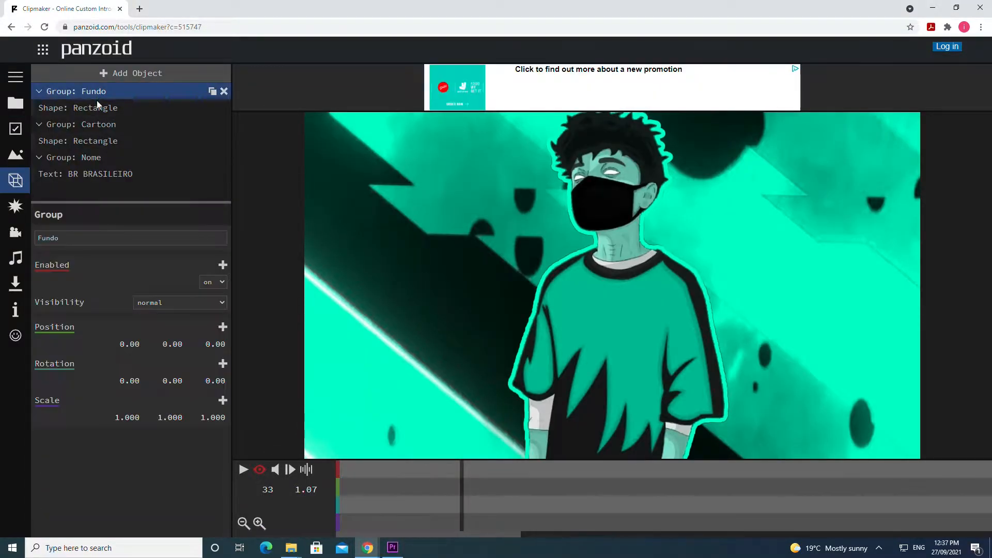
{"action": "left_click", "coordinate": [95, 107]}
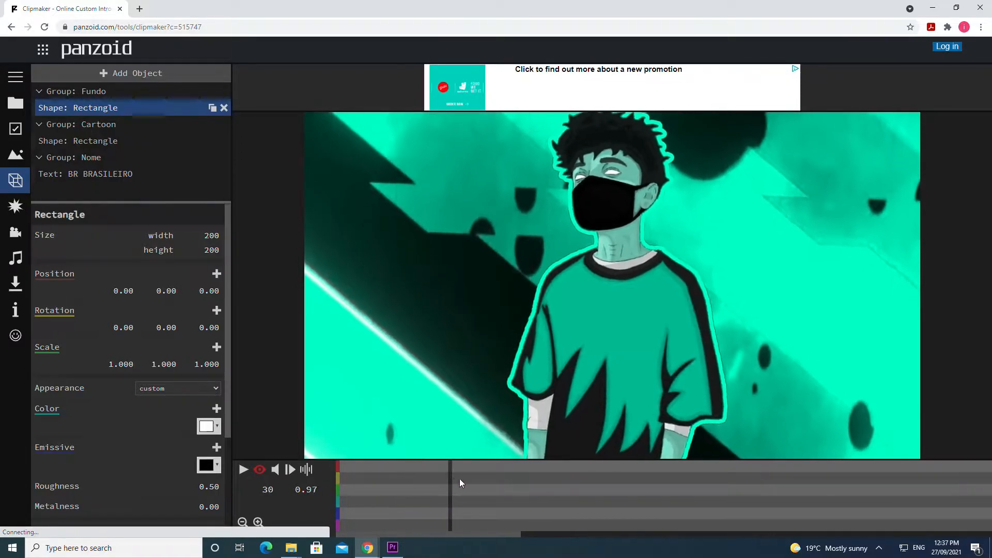
{"action": "left_click", "coordinate": [512, 479]}
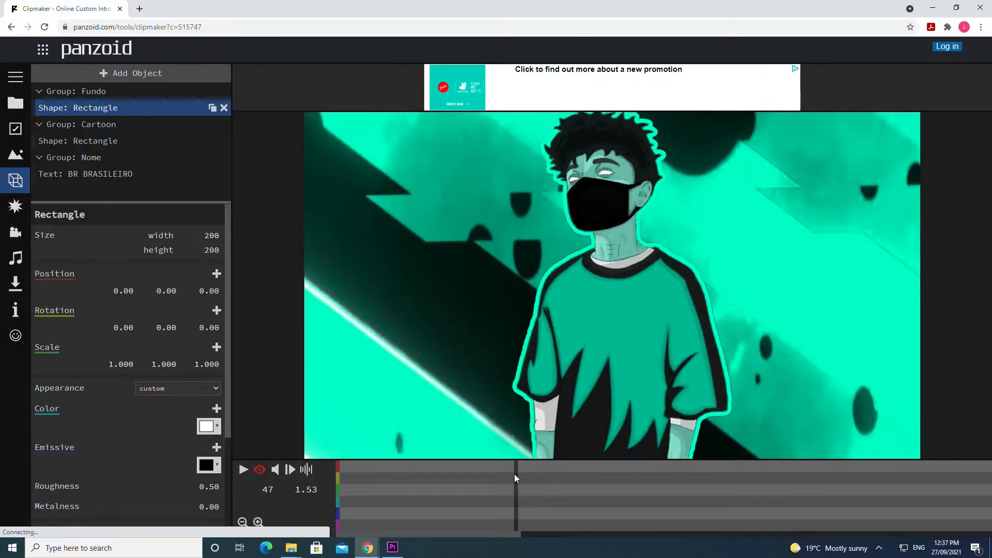
{"action": "left_click", "coordinate": [98, 124]}
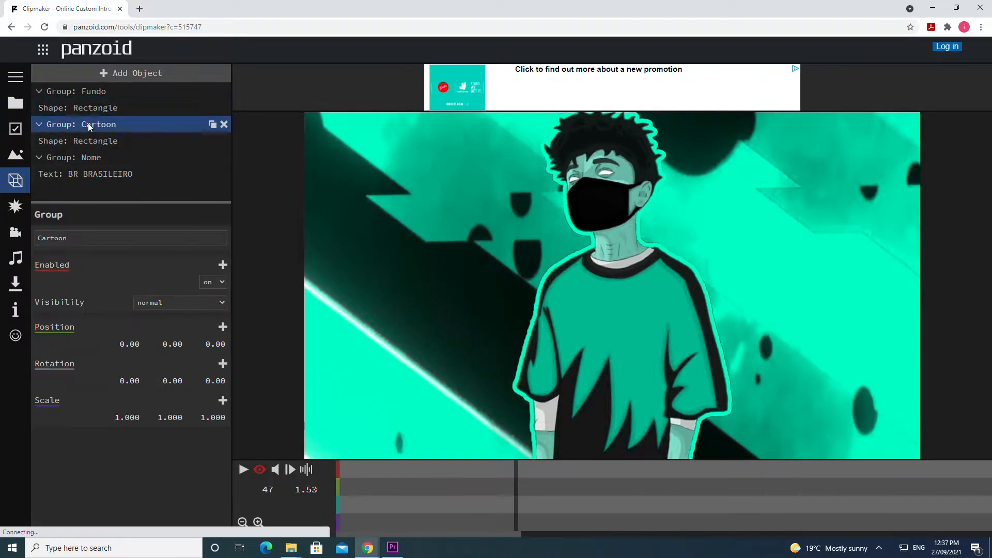
{"action": "left_click", "coordinate": [95, 141]}
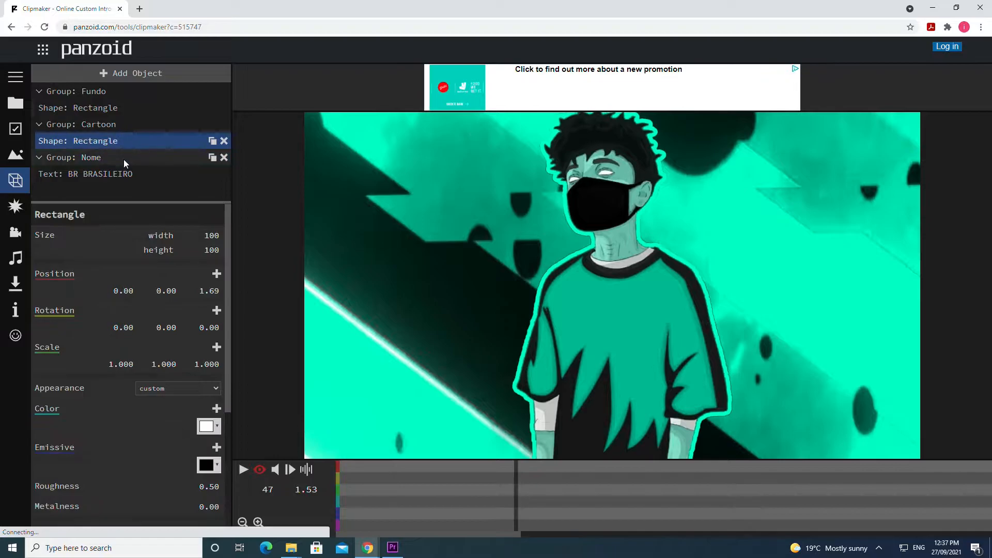
- Review the Fundo group, the BR BRASILEIRO text object, and leave the Cartoon group's properties selected
{"action": "left_click", "coordinate": [93, 91]}
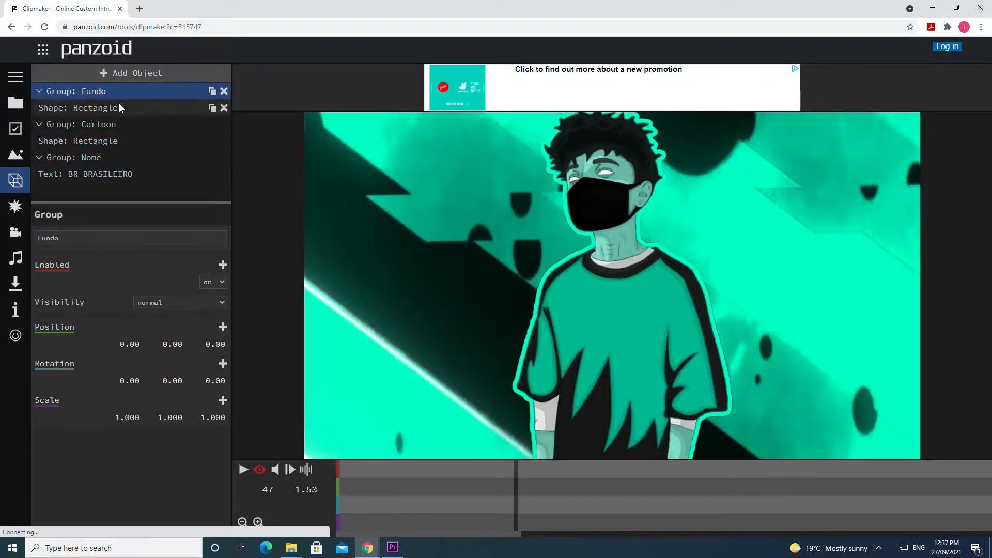
{"action": "left_click", "coordinate": [98, 124]}
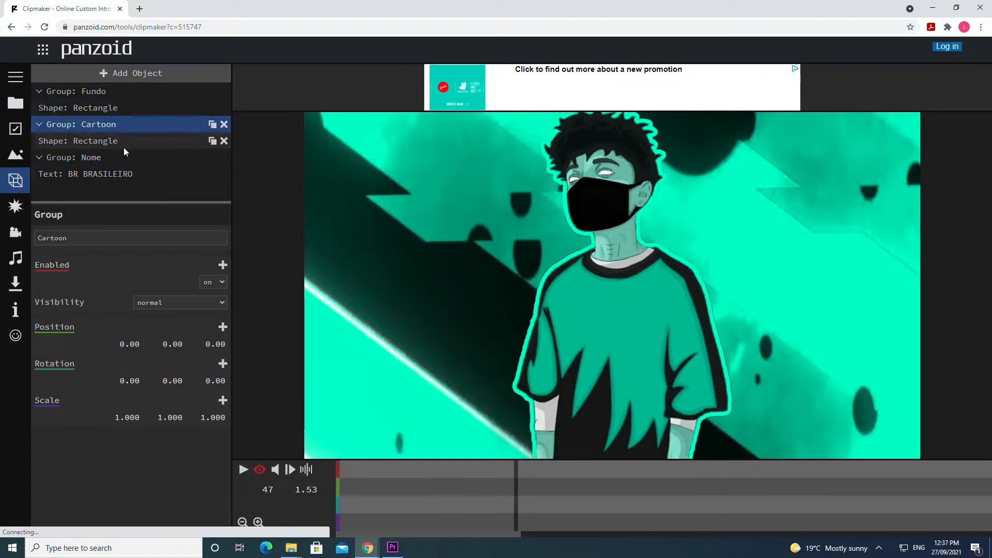
{"action": "left_click", "coordinate": [95, 174]}
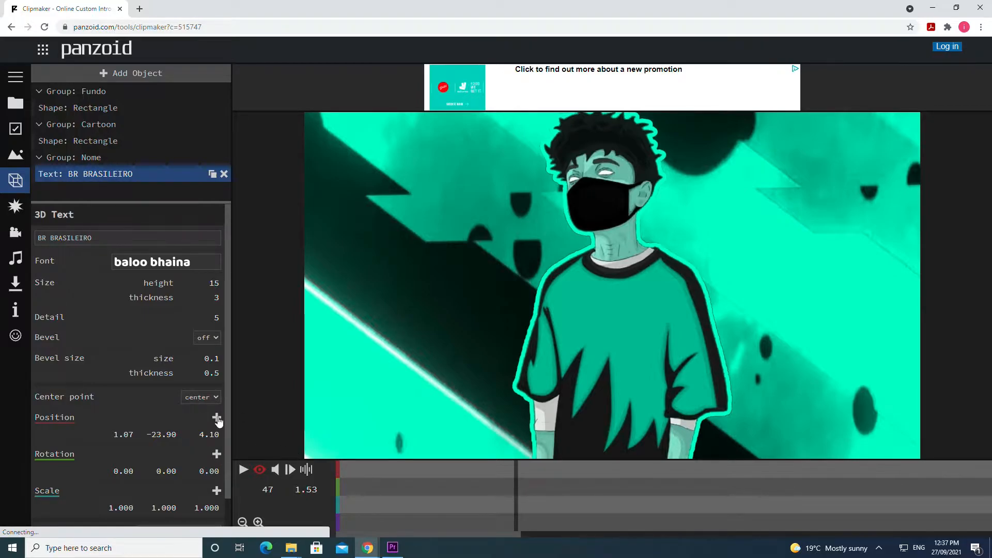
{"action": "left_click", "coordinate": [216, 421]}
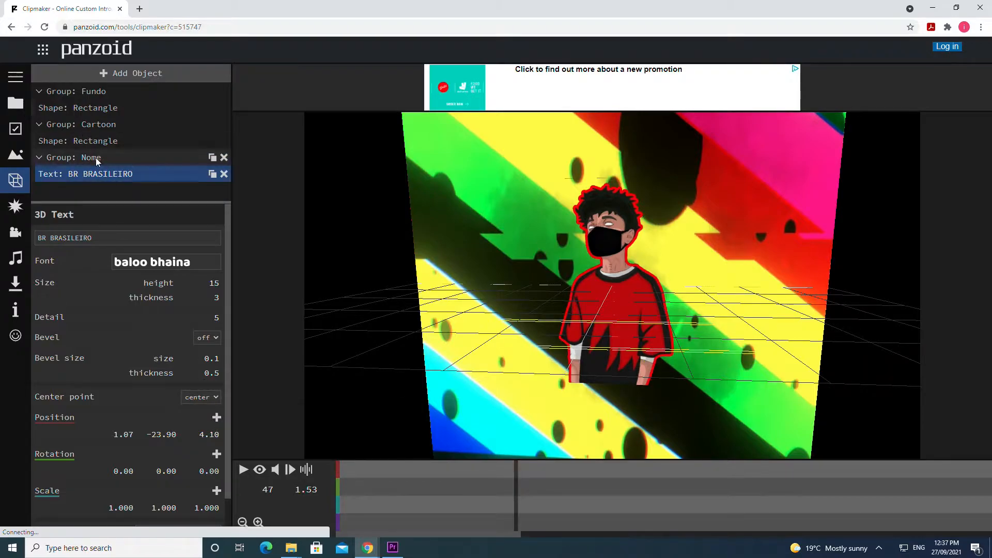
{"action": "left_click", "coordinate": [98, 124]}
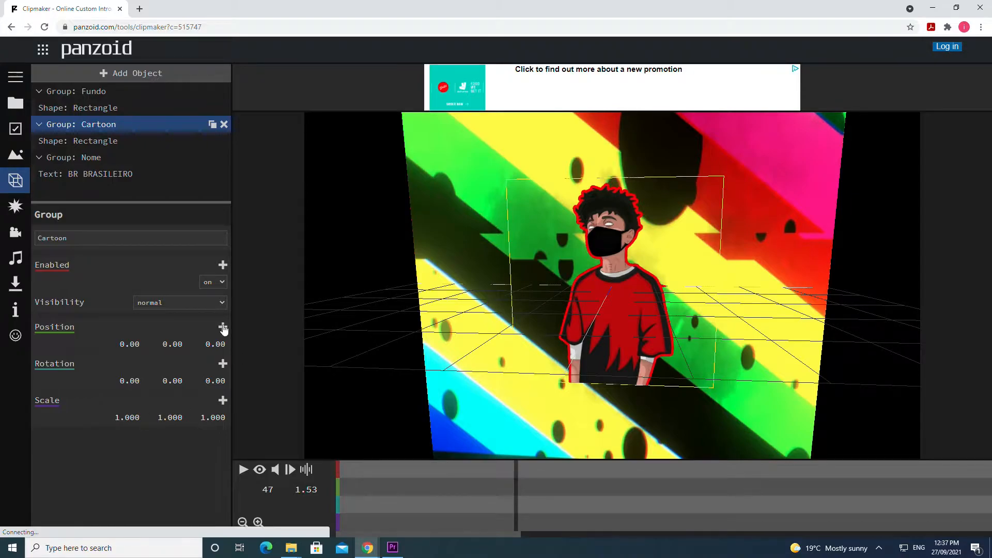
- Add a Position keyframe to the Cartoon group with Z 27.30 and play the animation from the start
{"action": "left_click", "coordinate": [223, 328]}
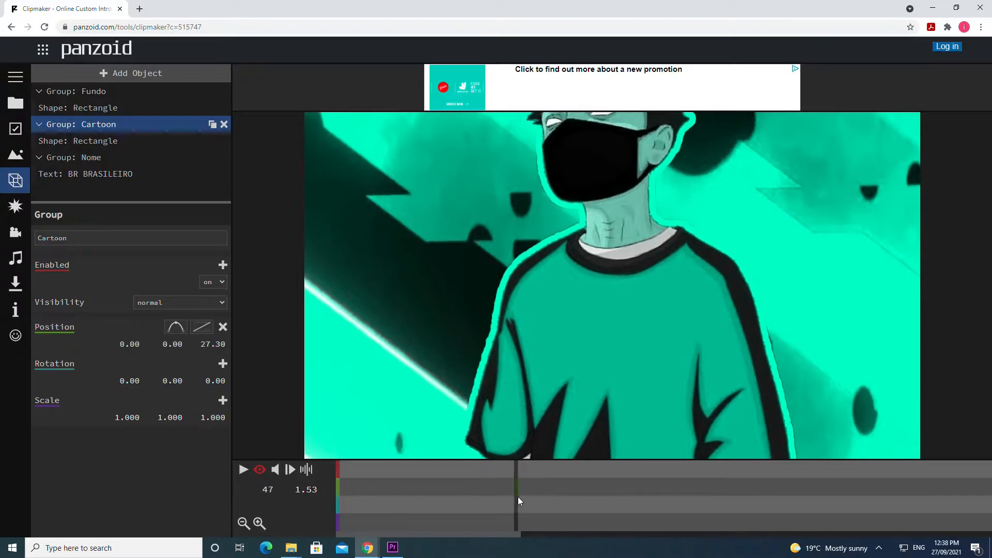
{"action": "left_click", "coordinate": [244, 469]}
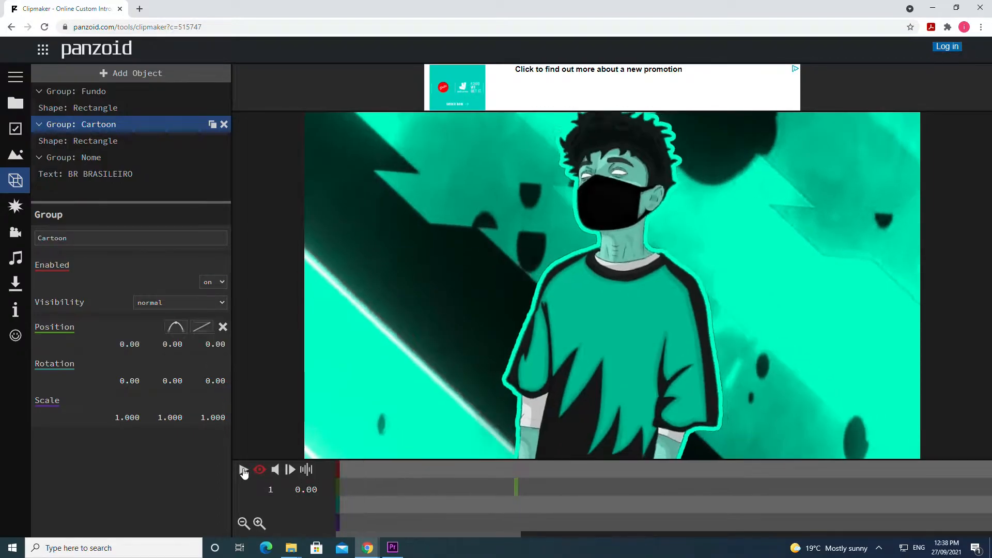
{"action": "left_click", "coordinate": [246, 470]}
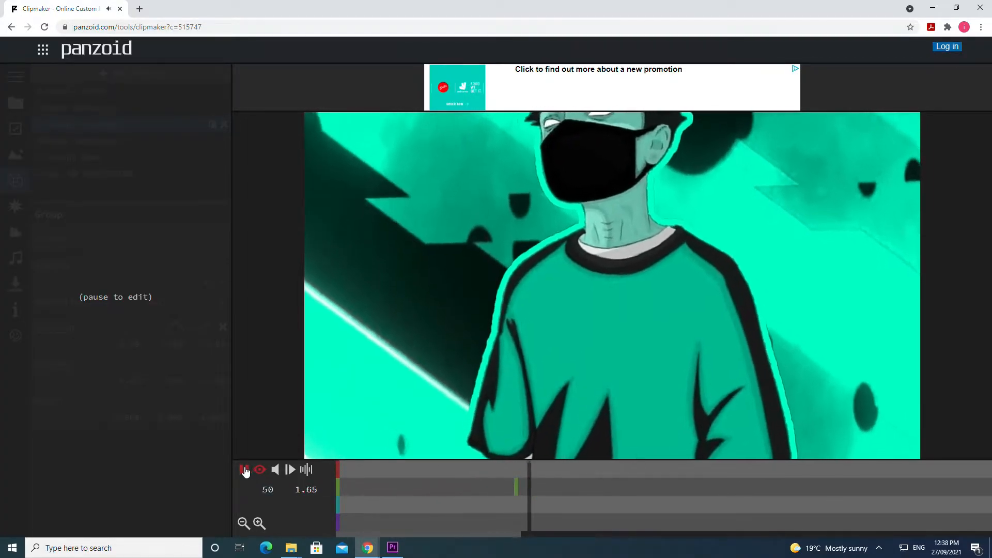
{"action": "left_click", "coordinate": [245, 469]}
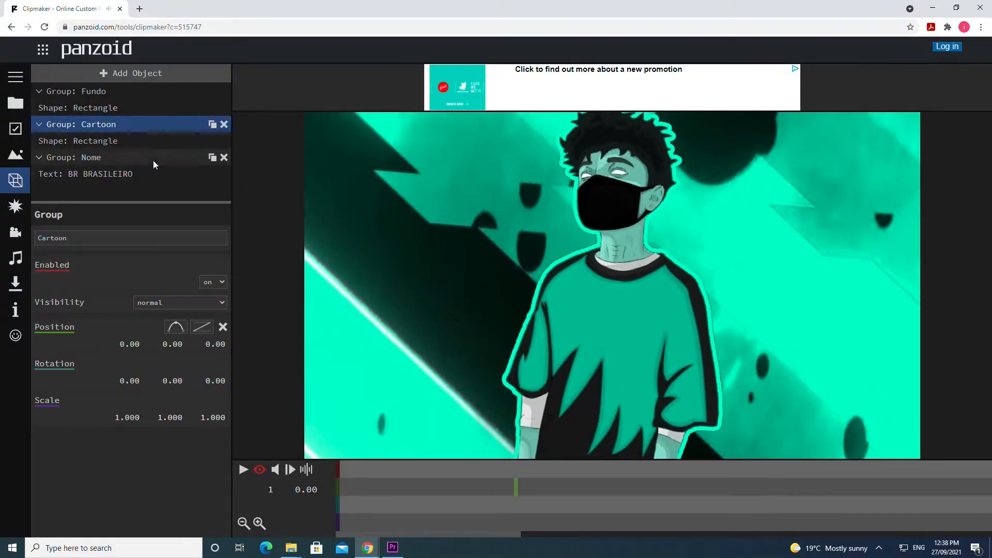
- Replay the intro from frame 40 and pause it near frame 114
{"action": "left_click", "coordinate": [488, 489]}
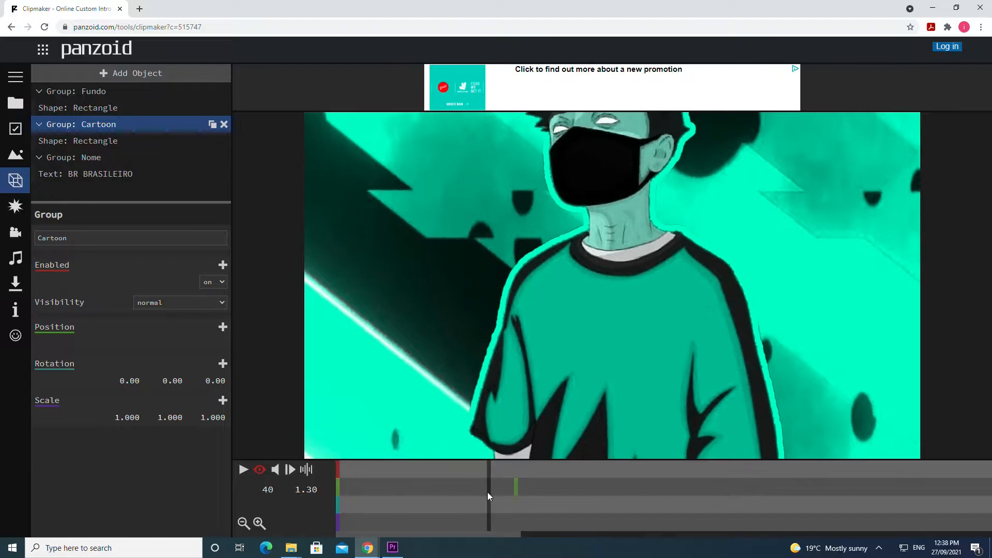
{"action": "left_click", "coordinate": [244, 470]}
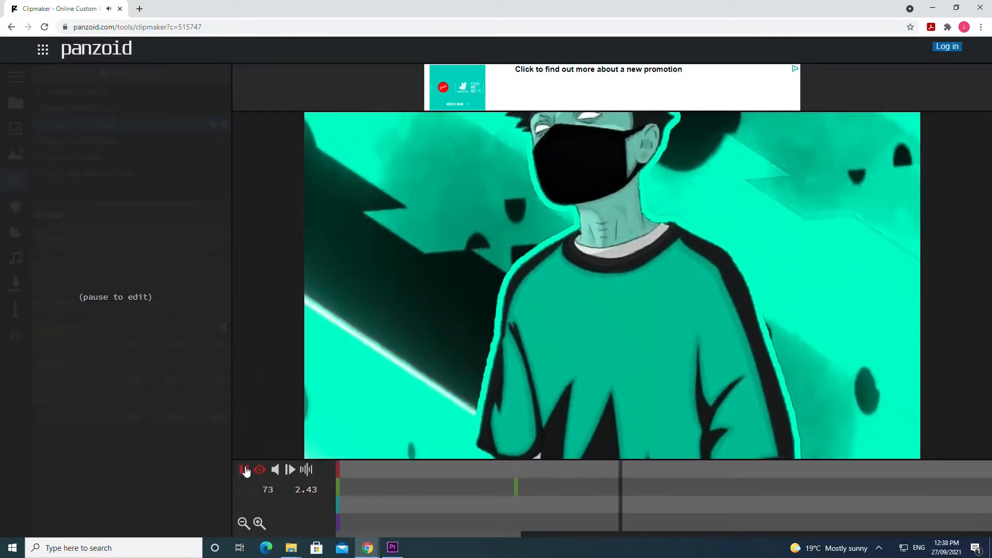
{"action": "left_click", "coordinate": [244, 469]}
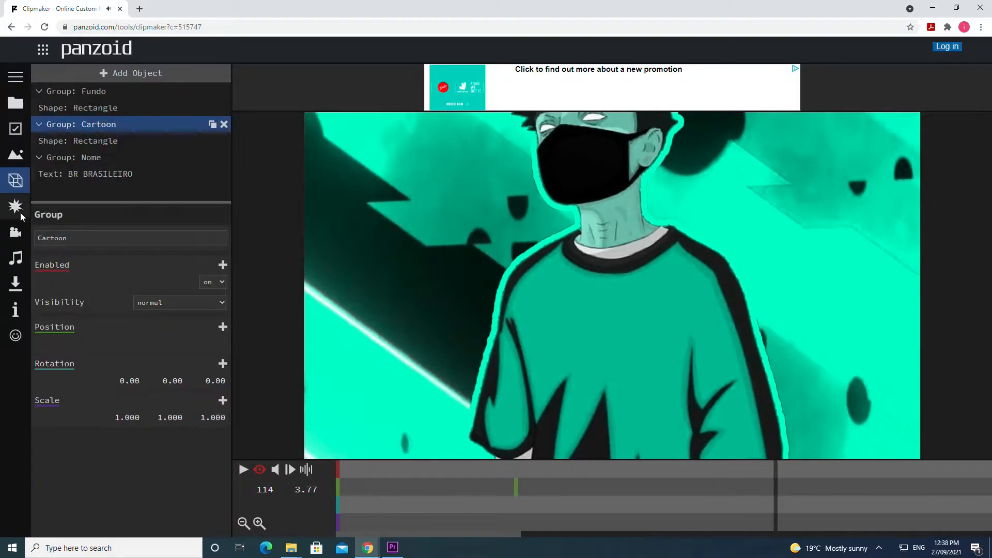
- Adjust the intro camera's animation and projection, previewing the 3D scene through its middle
{"action": "left_click", "coordinate": [16, 233]}
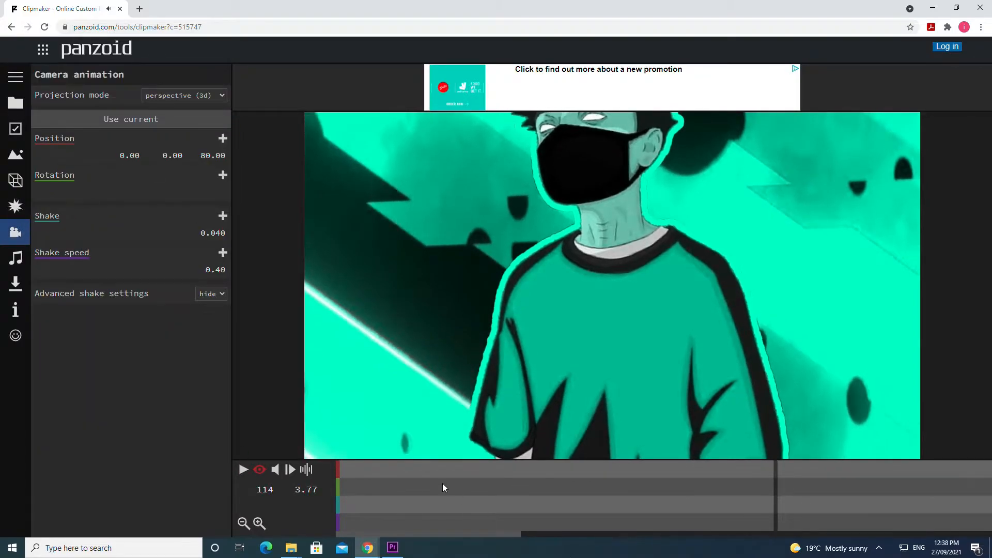
{"action": "left_click", "coordinate": [223, 175]}
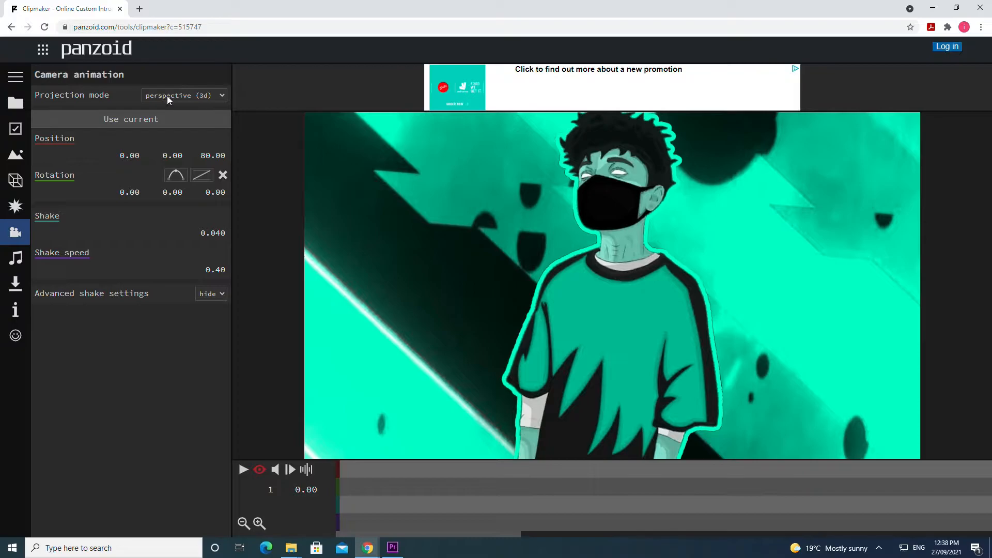
{"action": "left_click", "coordinate": [184, 95]}
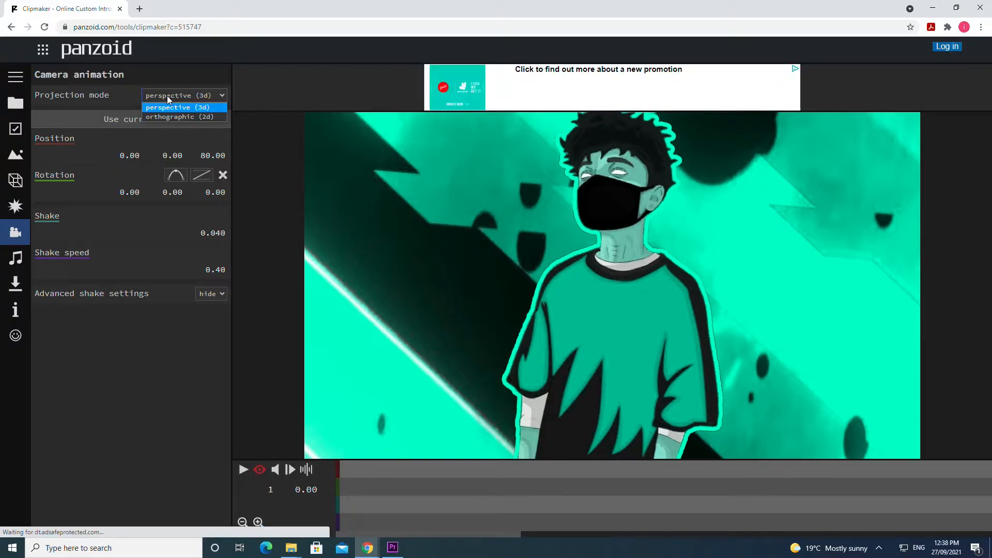
{"action": "mouse_move", "coordinate": [180, 117]}
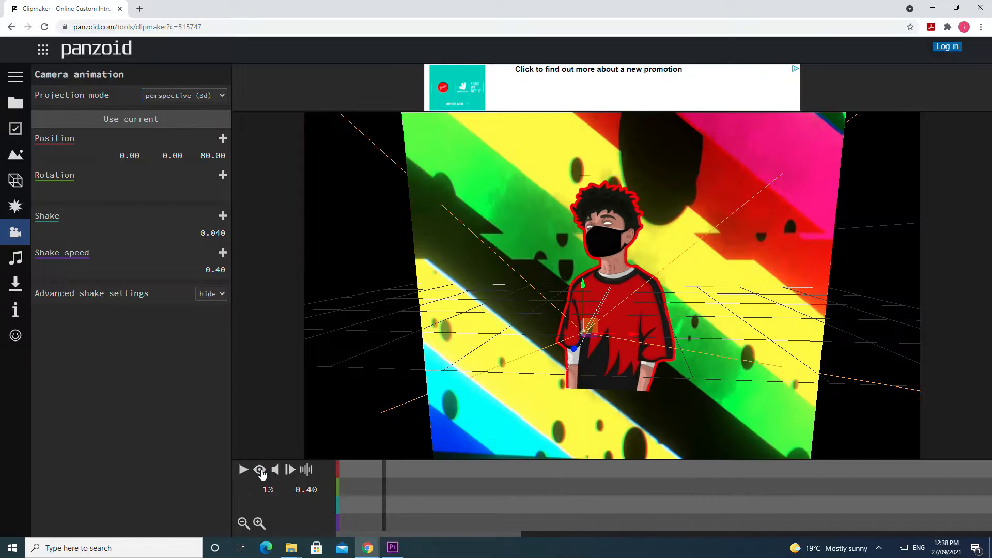
{"action": "left_click", "coordinate": [242, 469]}
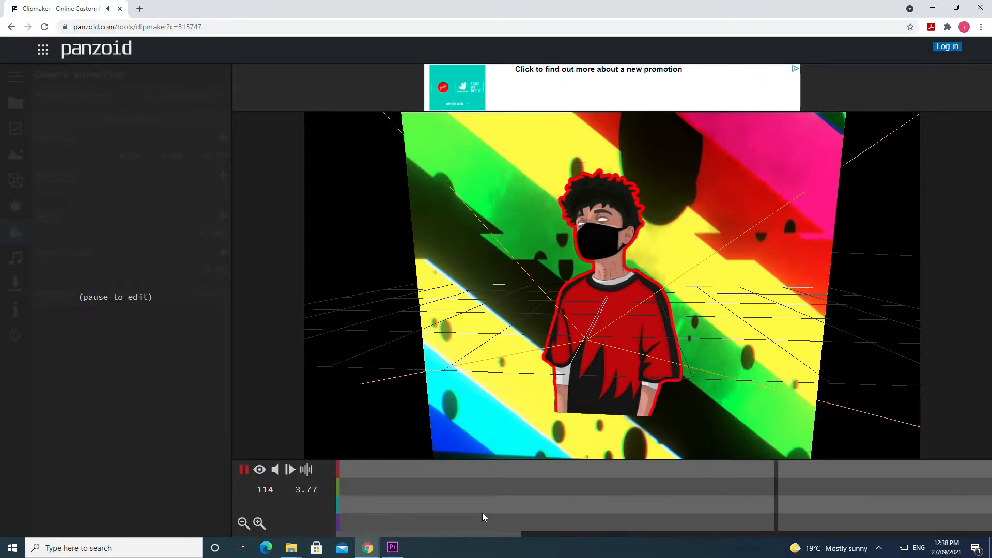
{"action": "left_click", "coordinate": [244, 470]}
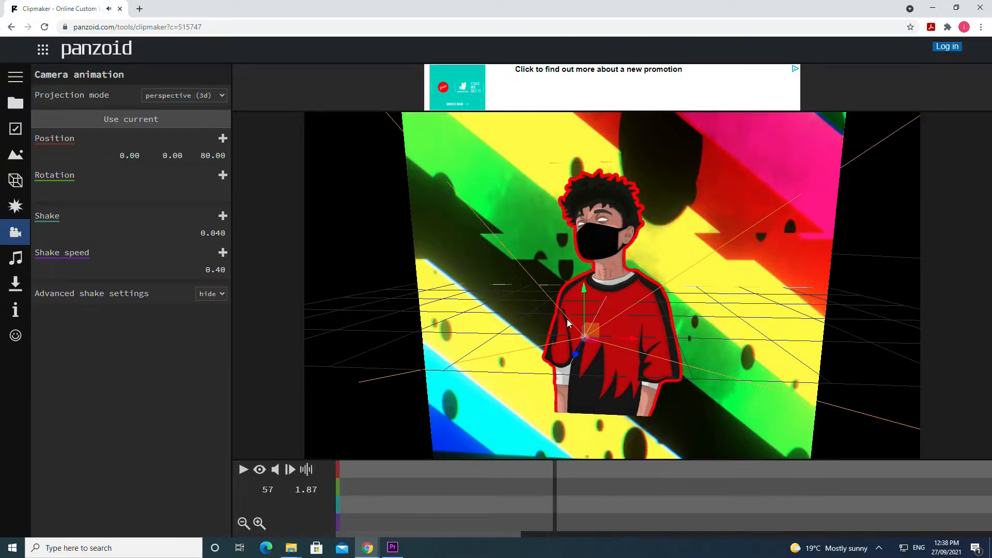
{"action": "mouse_move", "coordinate": [250, 484]}
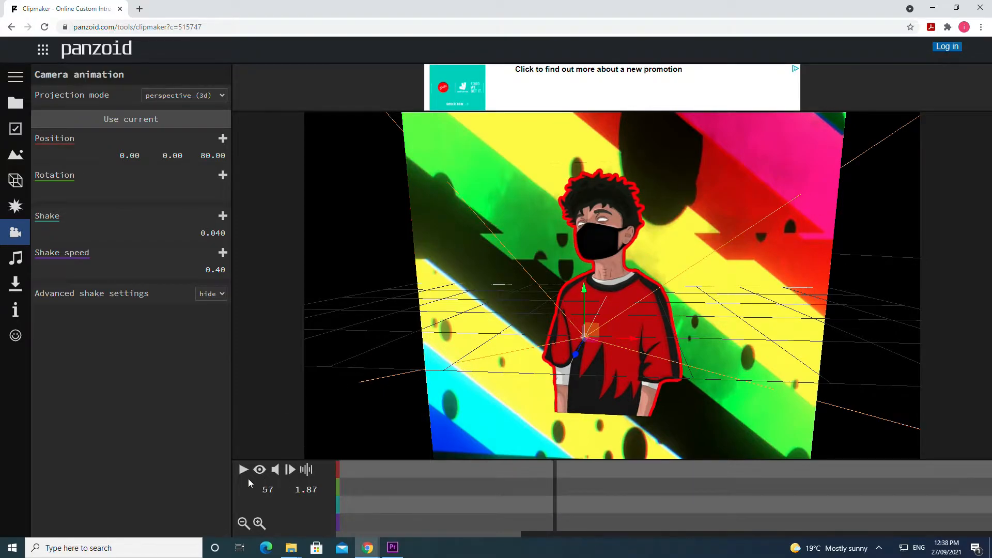
{"action": "left_click", "coordinate": [244, 469]}
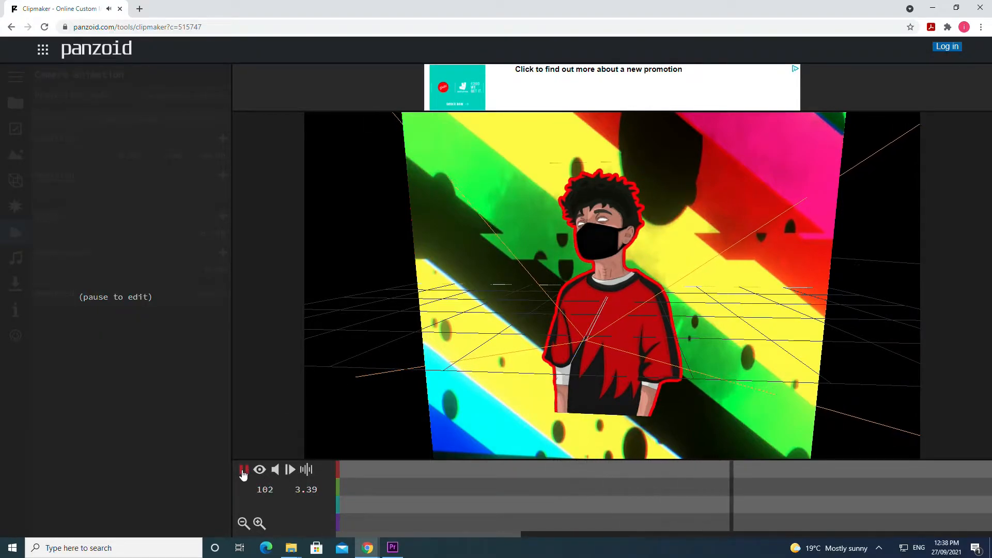
{"action": "left_click", "coordinate": [244, 470]}
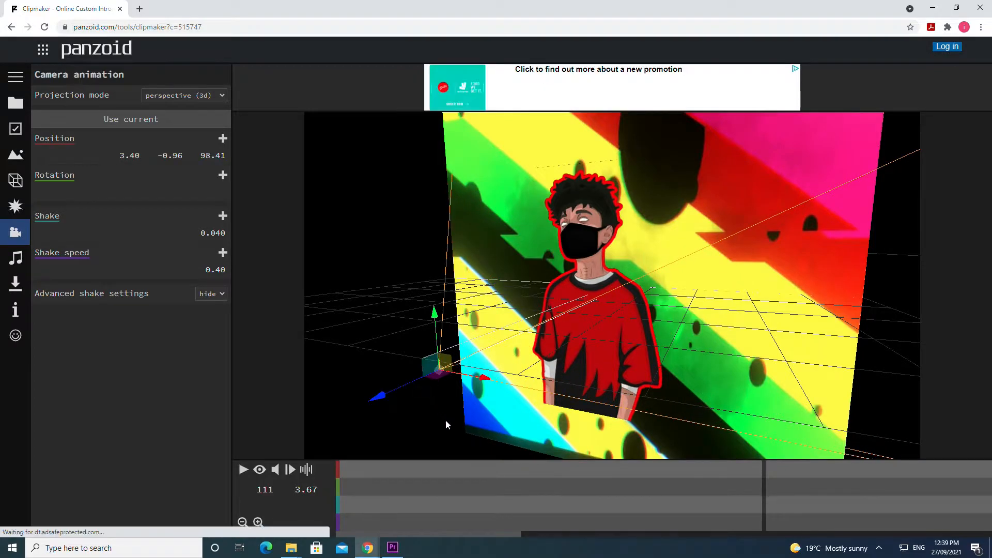
- Frame the camera at 3.40, 15.74, 98.41 and bring up the Projects panel for the neon template
{"action": "left_click", "coordinate": [259, 469]}
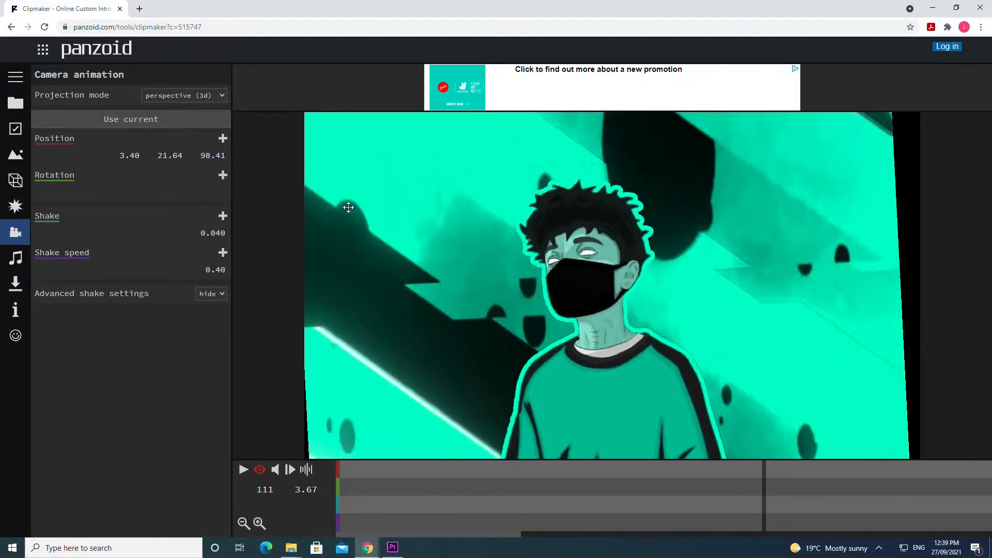
{"action": "left_click", "coordinate": [244, 469]}
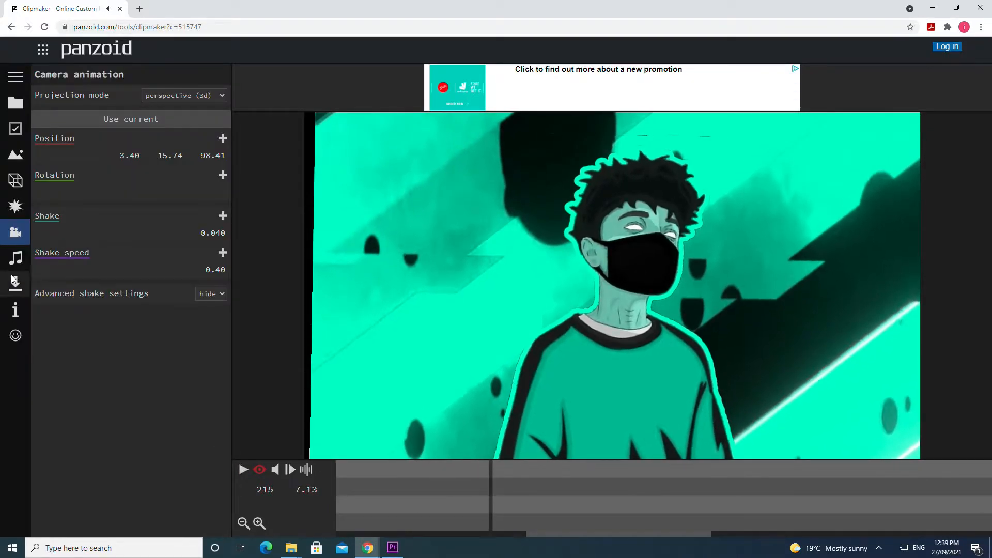
{"action": "left_click", "coordinate": [15, 77]}
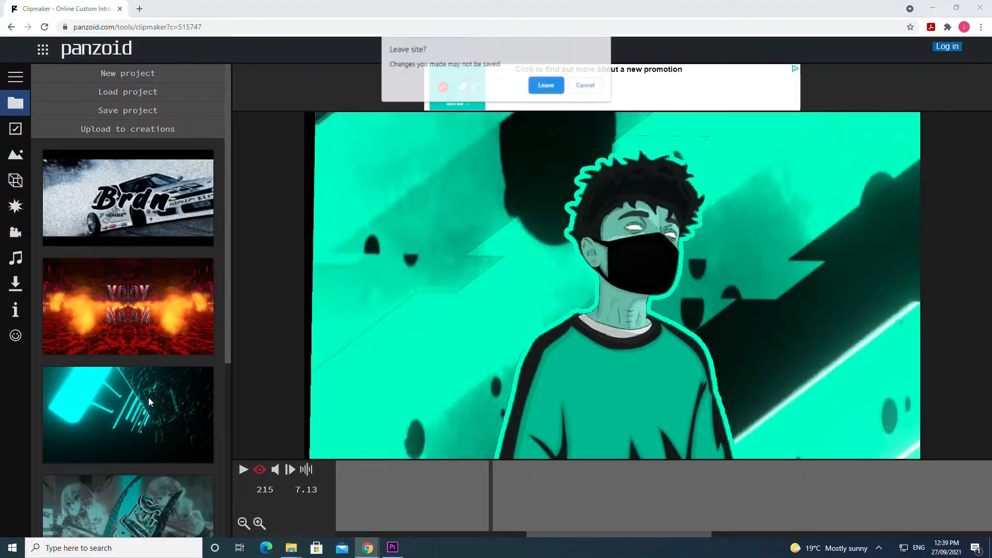
- Confirm Leave so the neon cyan template loads, then pause its preview
{"action": "left_click", "coordinate": [545, 85]}
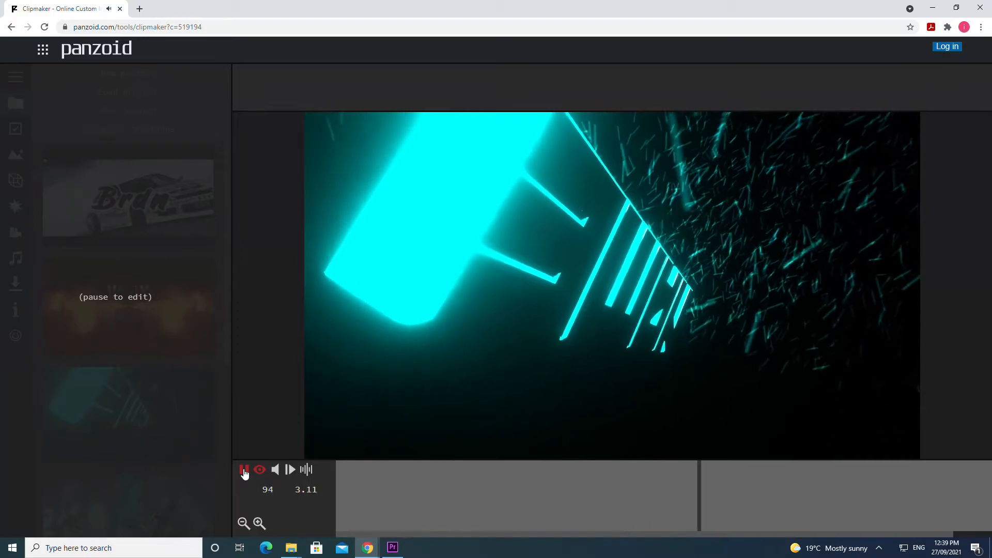
{"action": "left_click", "coordinate": [244, 470]}
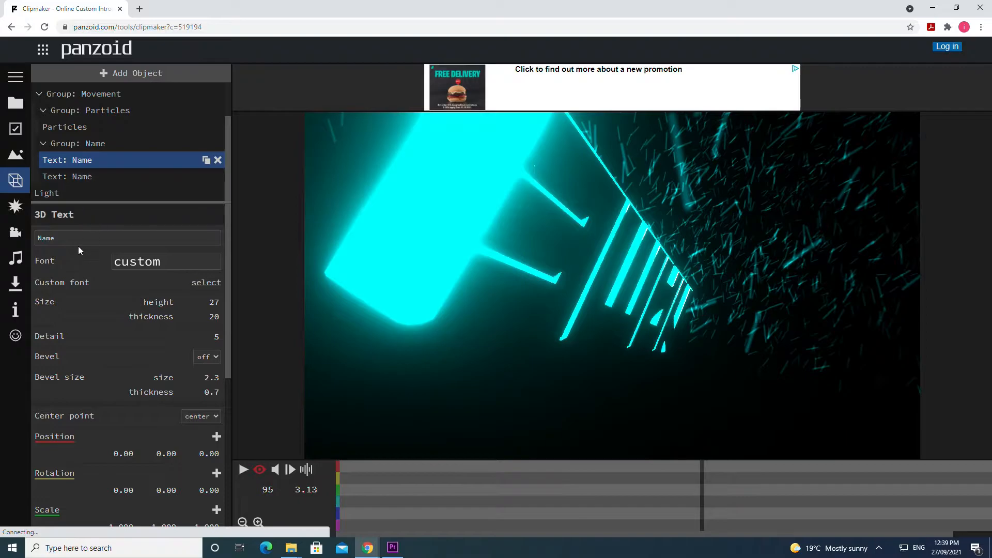
- Make both Name text objects read 'test' and preview the glowing word in the neon intro
{"action": "left_click", "coordinate": [127, 237]}
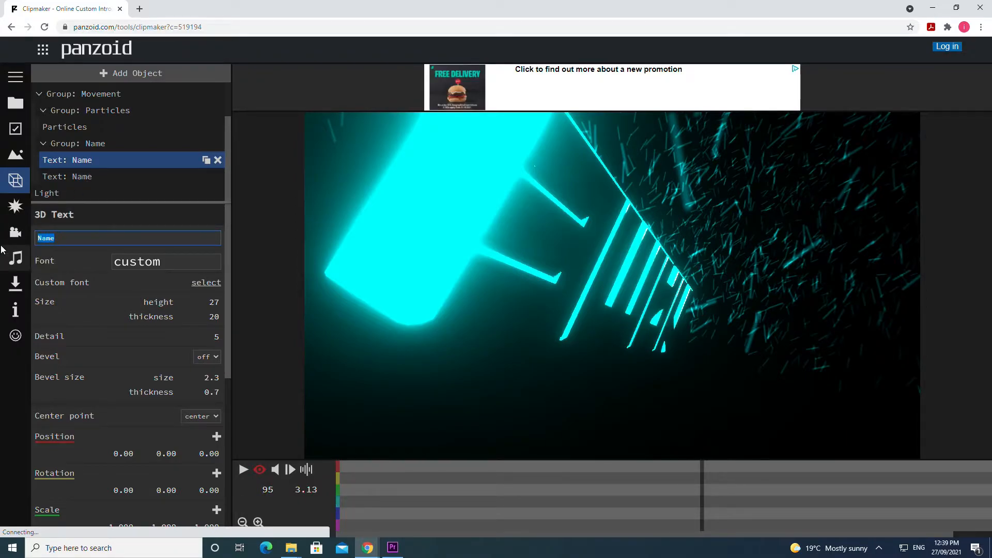
{"action": "left_click", "coordinate": [83, 177]}
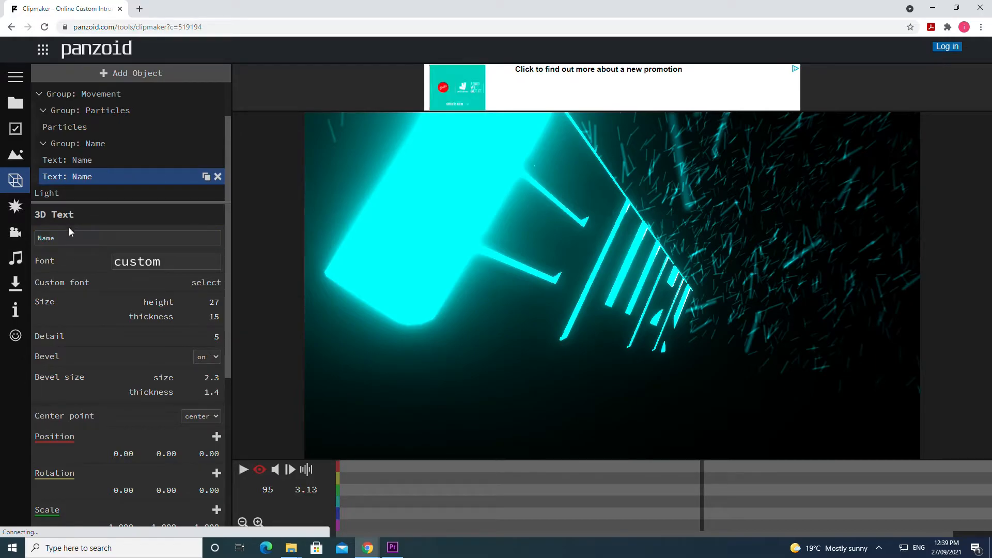
{"action": "type", "text": "tre"}
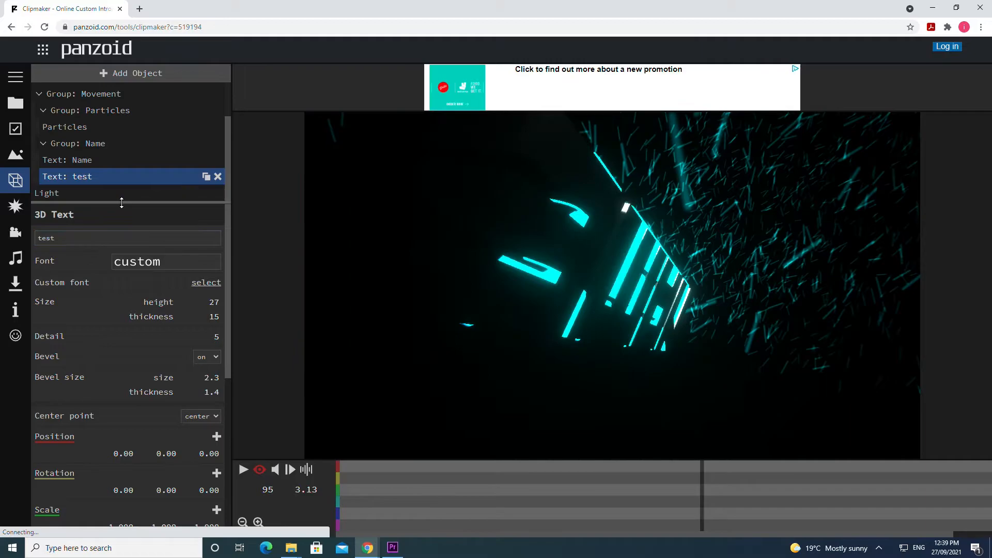
{"action": "left_click", "coordinate": [81, 159]}
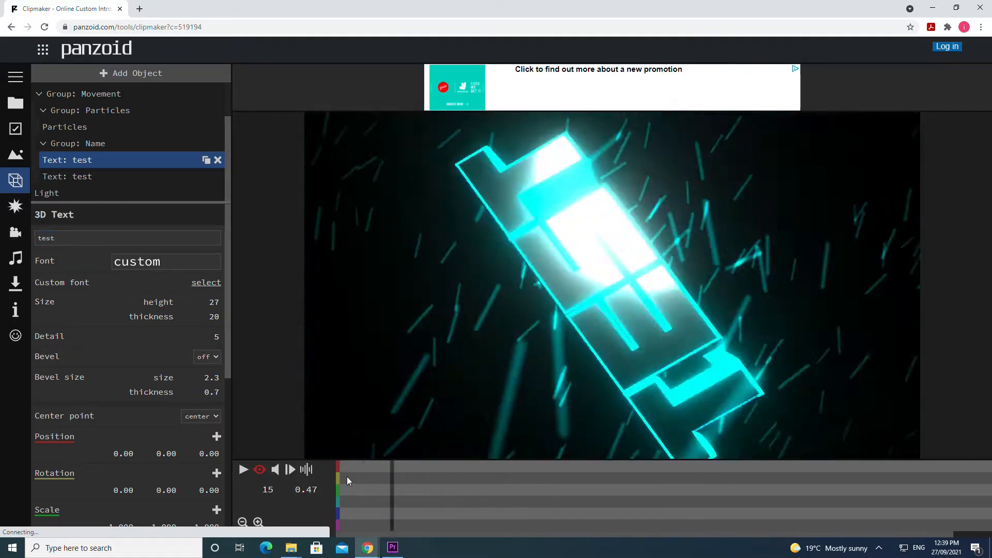
{"action": "left_click", "coordinate": [244, 470]}
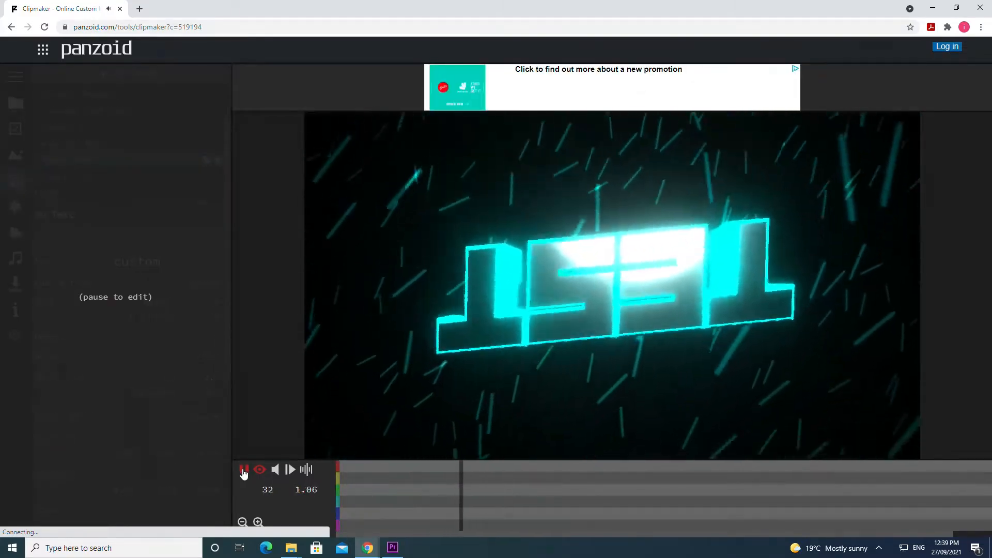
{"action": "left_click", "coordinate": [244, 470]}
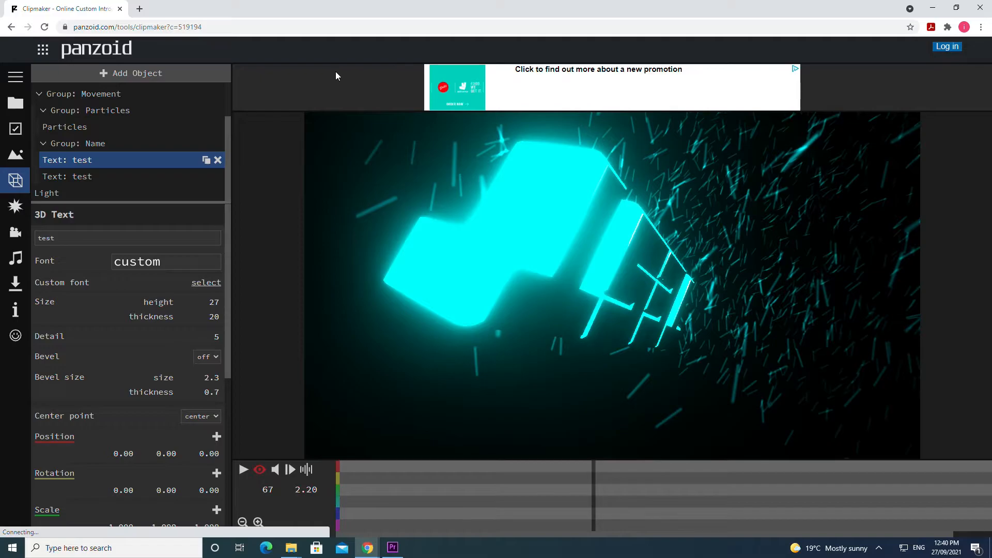
- Switch to the other Clipmaker tab holding the ITSATEST project and show its Projects panel
{"action": "left_click", "coordinate": [870, 8]}
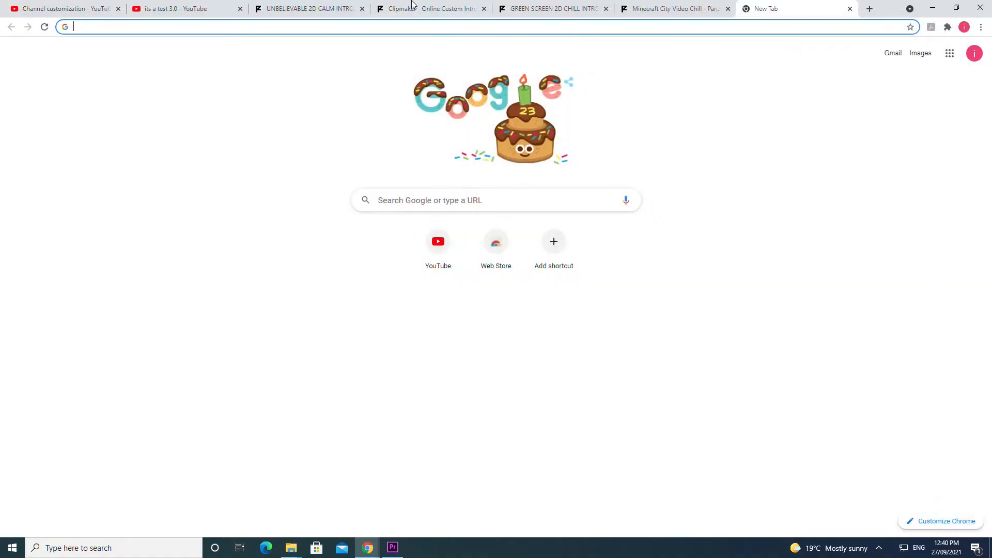
{"action": "left_click", "coordinate": [430, 8]}
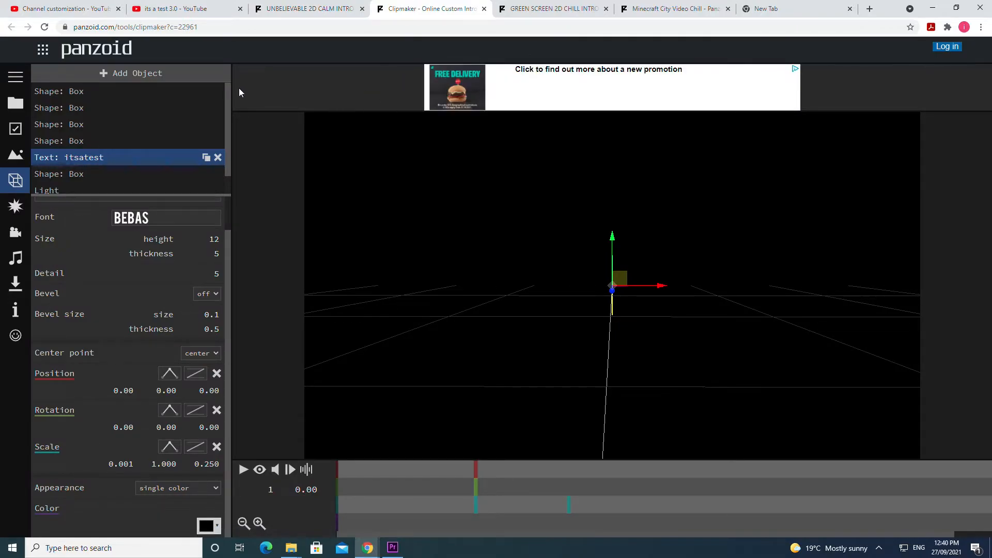
{"action": "mouse_move", "coordinate": [15, 103]}
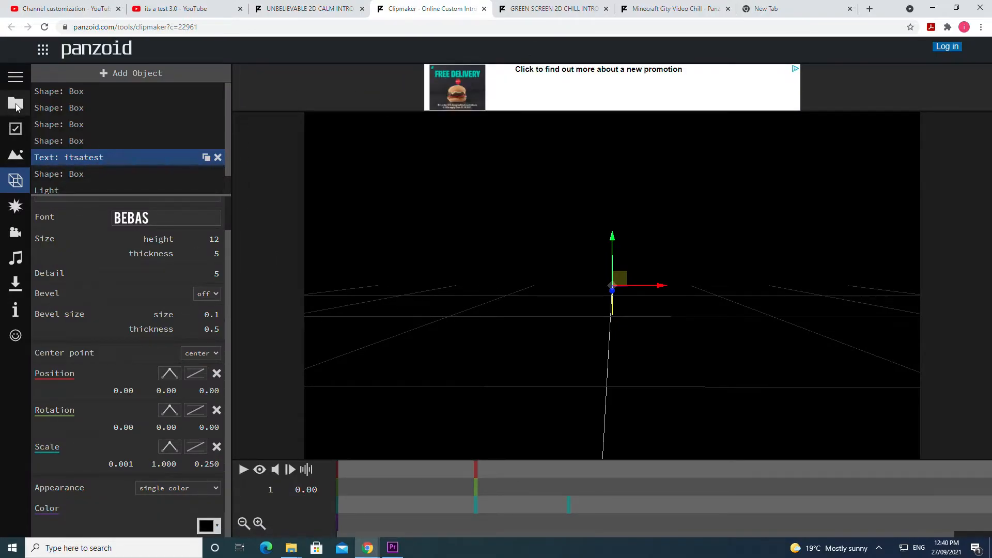
{"action": "left_click", "coordinate": [15, 77]}
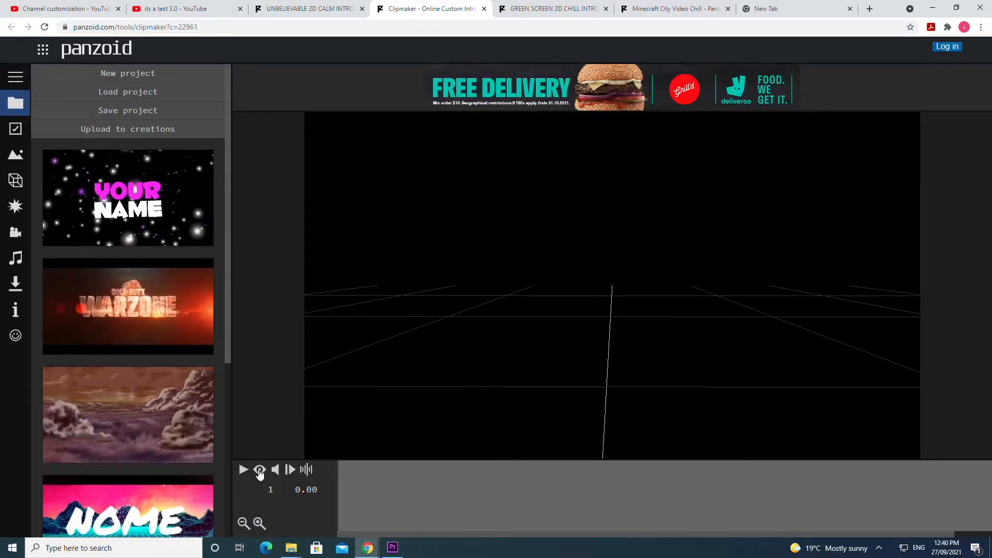
- Preview the black-and-white ITSATEST intro through its camera view and pause it
{"action": "left_click", "coordinate": [243, 470]}
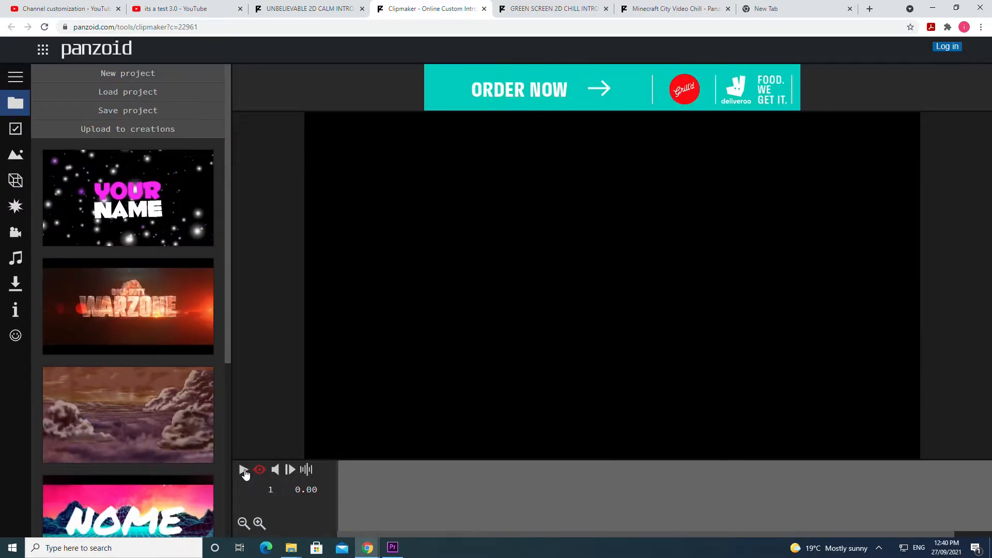
{"action": "left_click", "coordinate": [244, 469]}
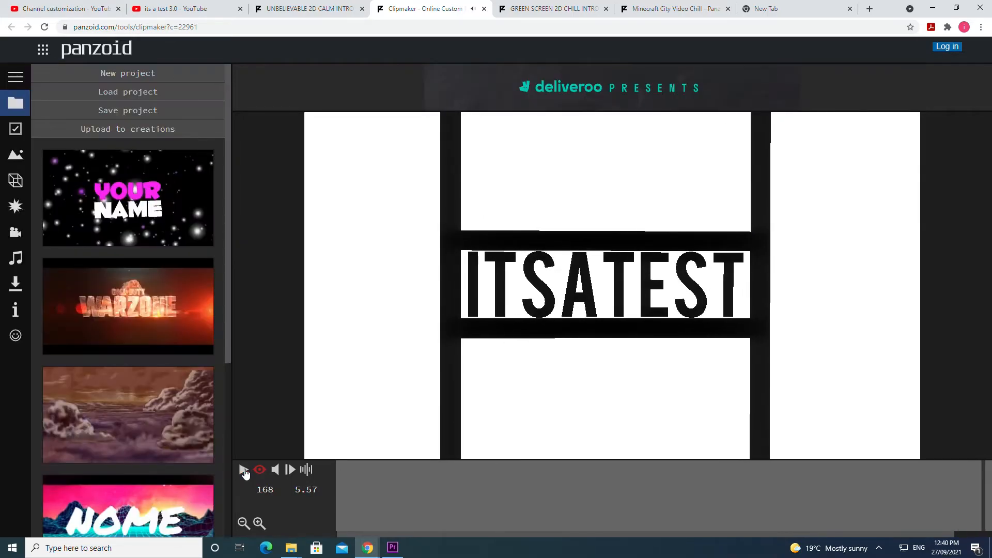
{"action": "left_click", "coordinate": [16, 179]}
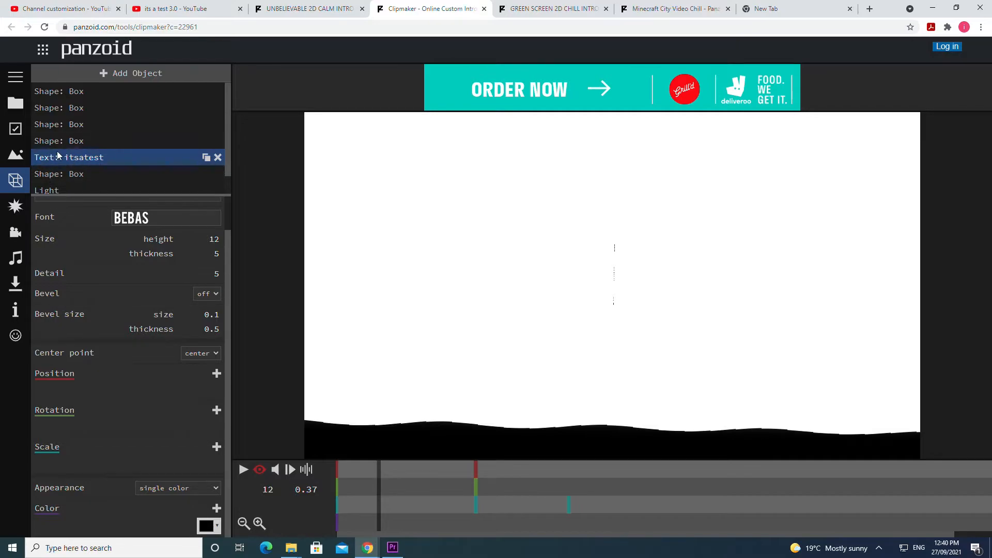
{"action": "mouse_move", "coordinate": [70, 91]}
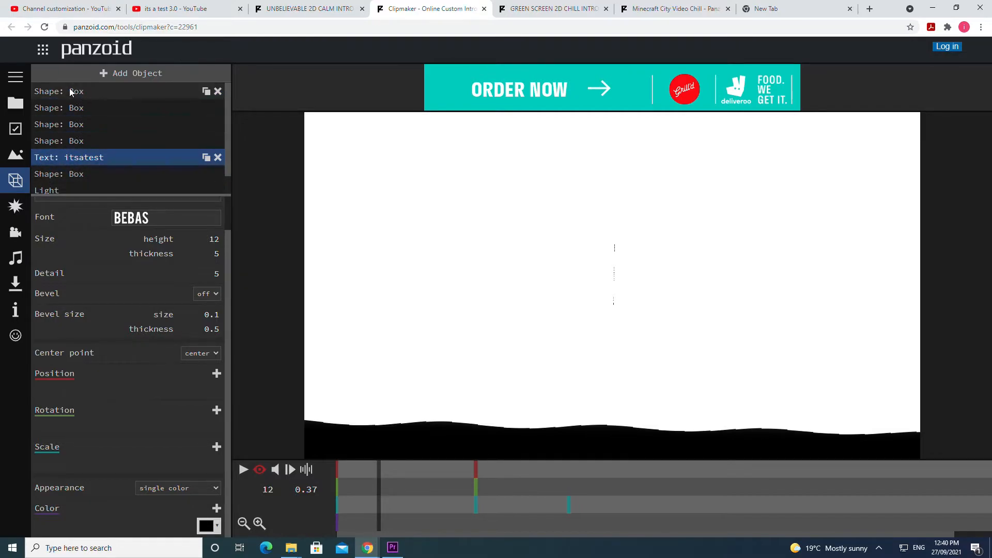
- Select the itsatest text object at frame 1 and change its wording to 'test'
{"action": "left_click", "coordinate": [57, 91]}
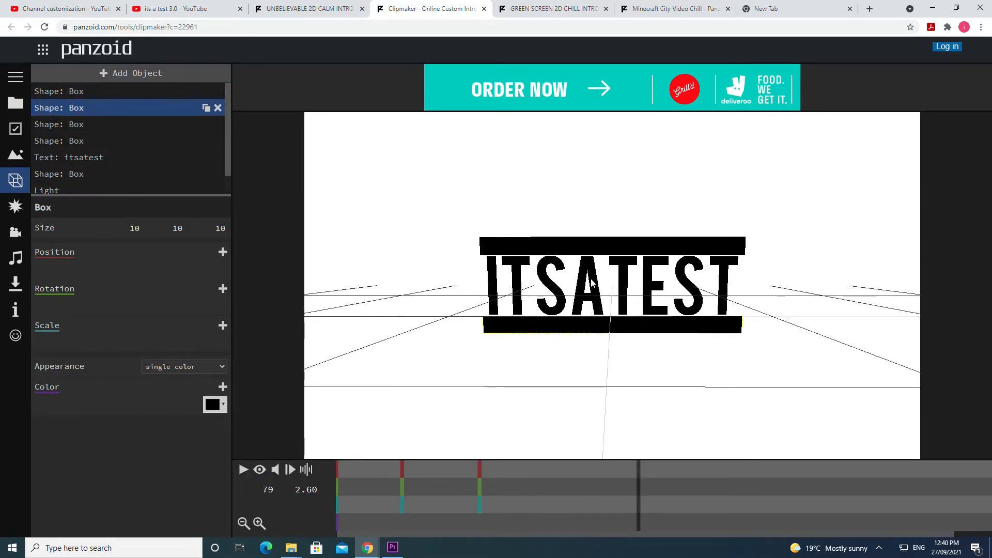
{"action": "left_click", "coordinate": [481, 489]}
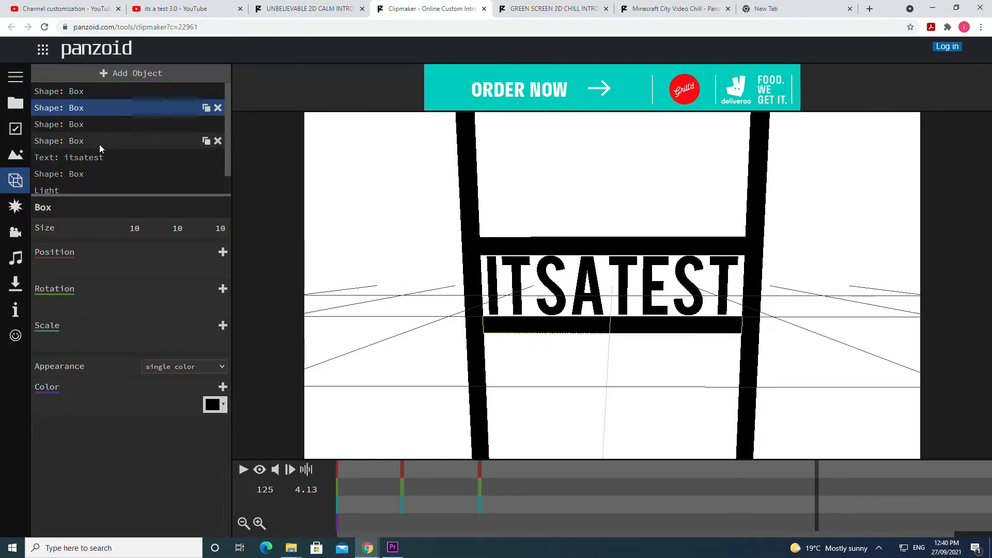
{"action": "left_click", "coordinate": [82, 157]}
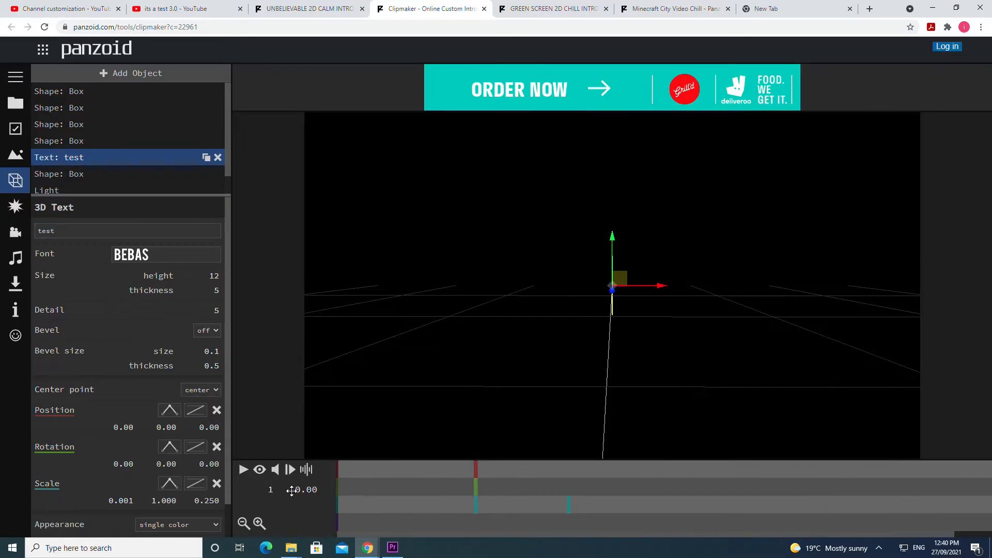
- Preview the calm intro showing TEST, then switch to the Green Screen 2D Chill Intro page
{"action": "left_click", "coordinate": [243, 469]}
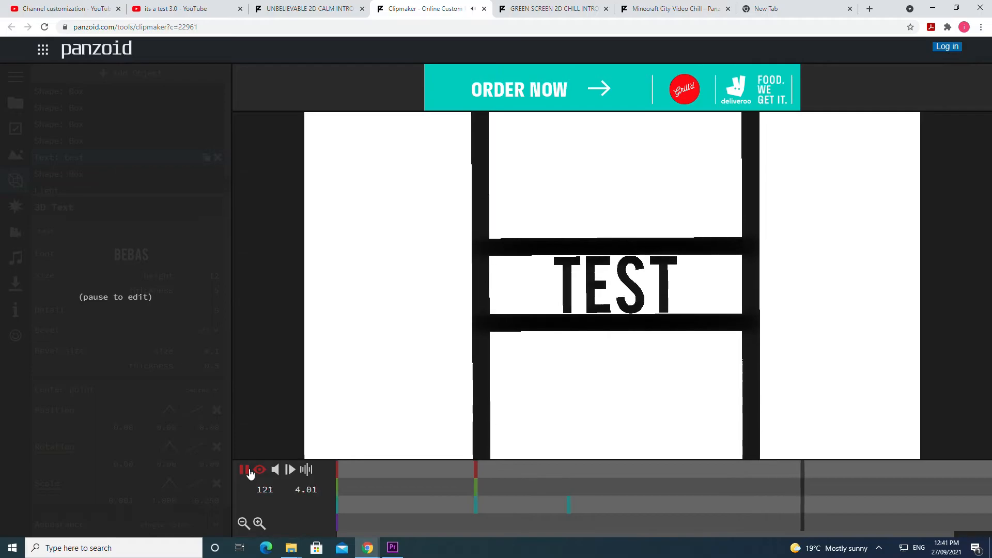
{"action": "left_click", "coordinate": [243, 469]}
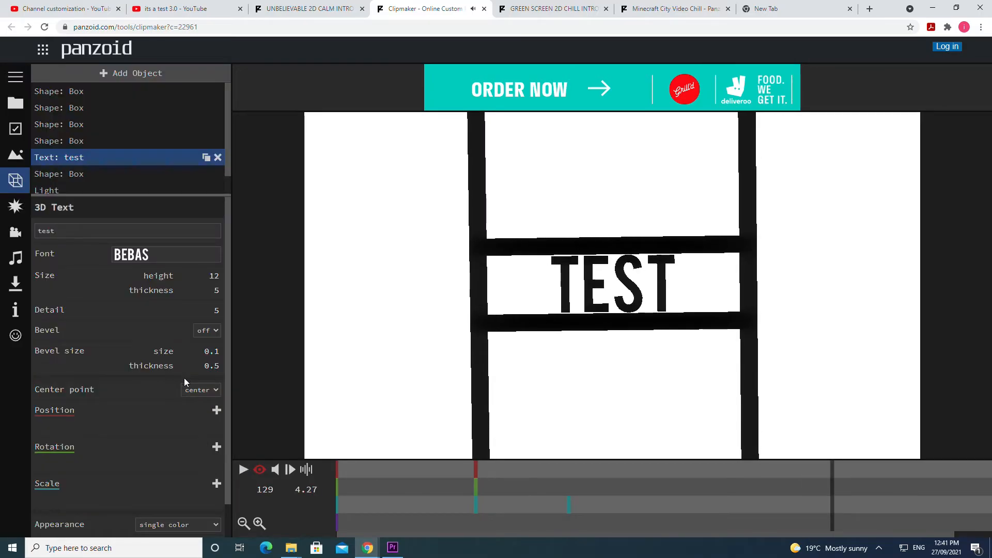
{"action": "scroll", "scroll_direction": "down", "scroll_amount": 3}
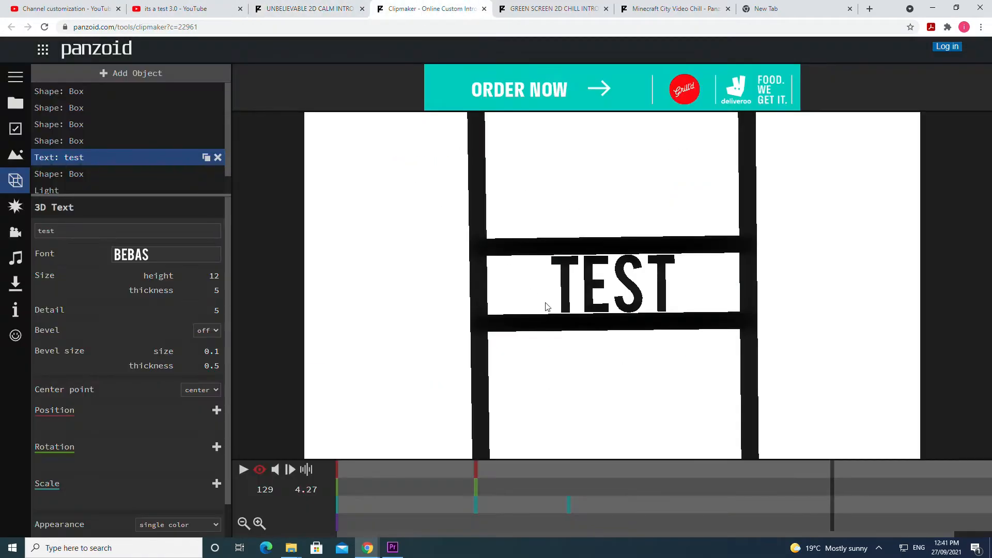
{"action": "left_click", "coordinate": [674, 8]}
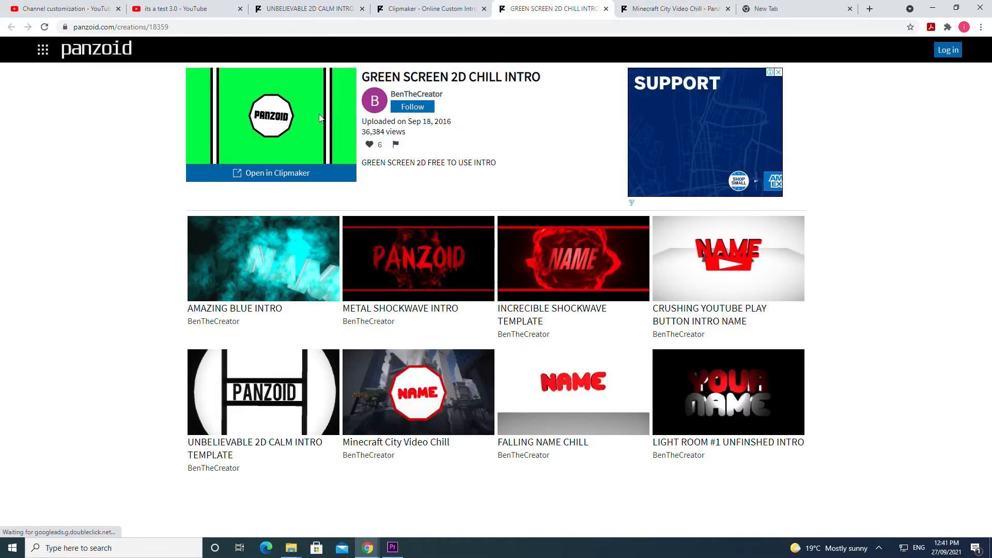
- Load the green-screen intro in Clipmaker, preview it, and show its object list with the panzoid text
{"action": "left_click", "coordinate": [270, 172]}
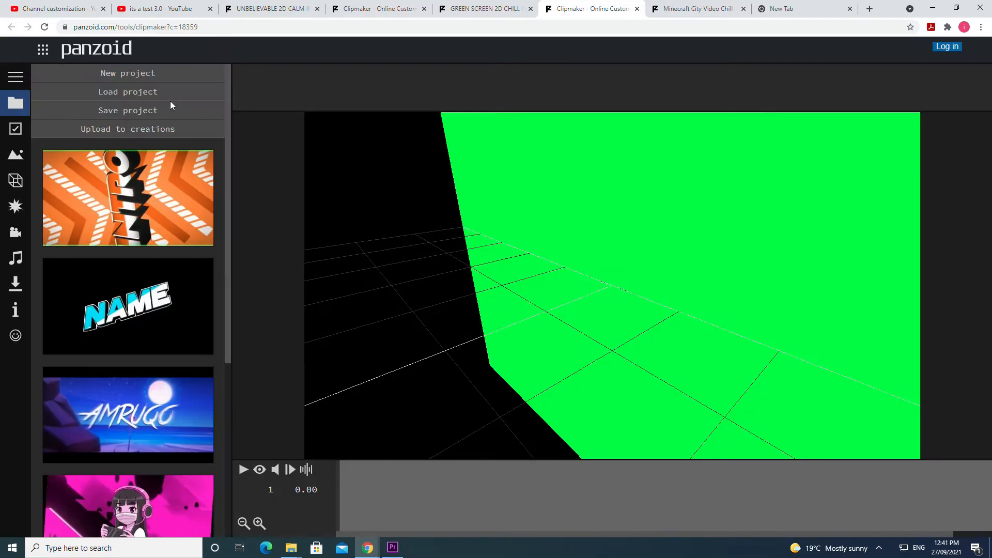
{"action": "left_click", "coordinate": [243, 469]}
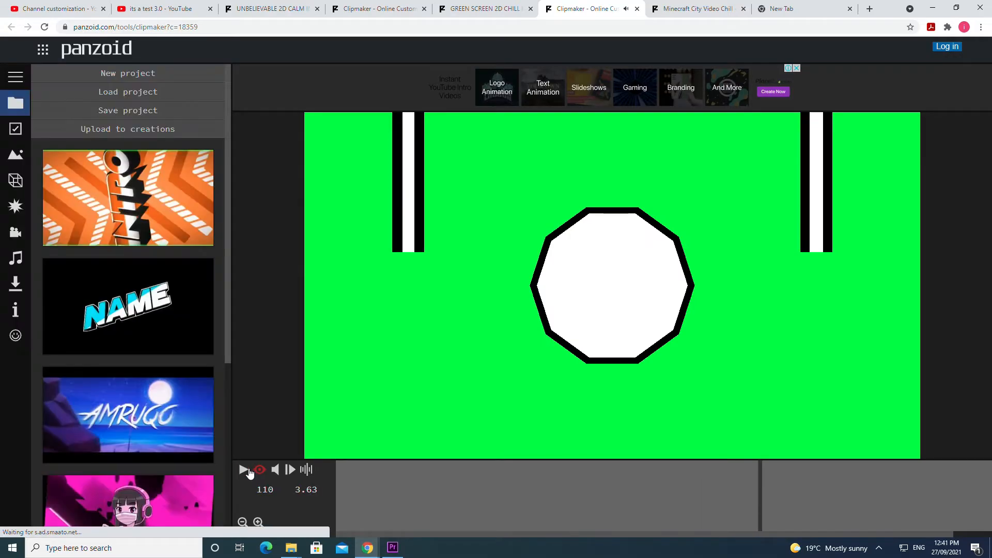
{"action": "mouse_move", "coordinate": [264, 391]}
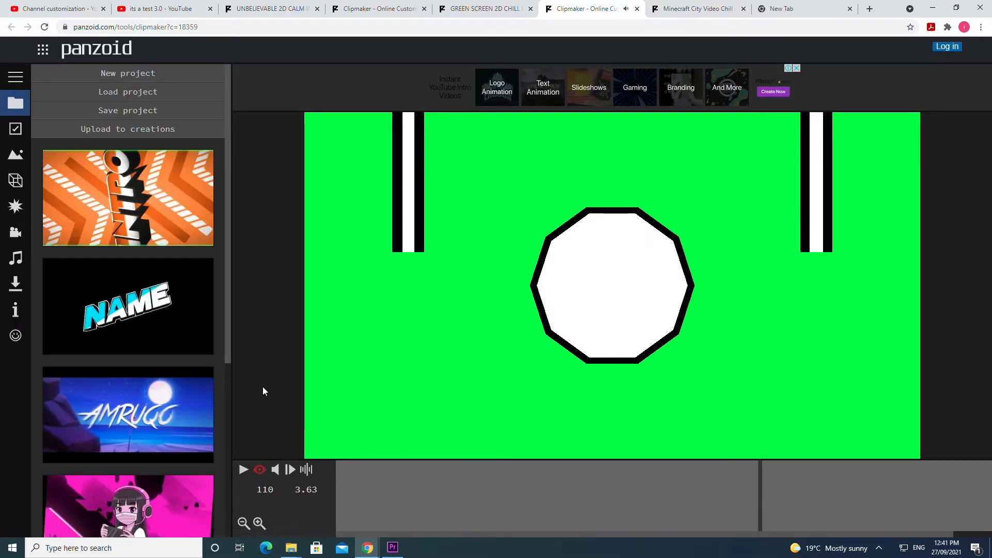
{"action": "left_click", "coordinate": [243, 470]}
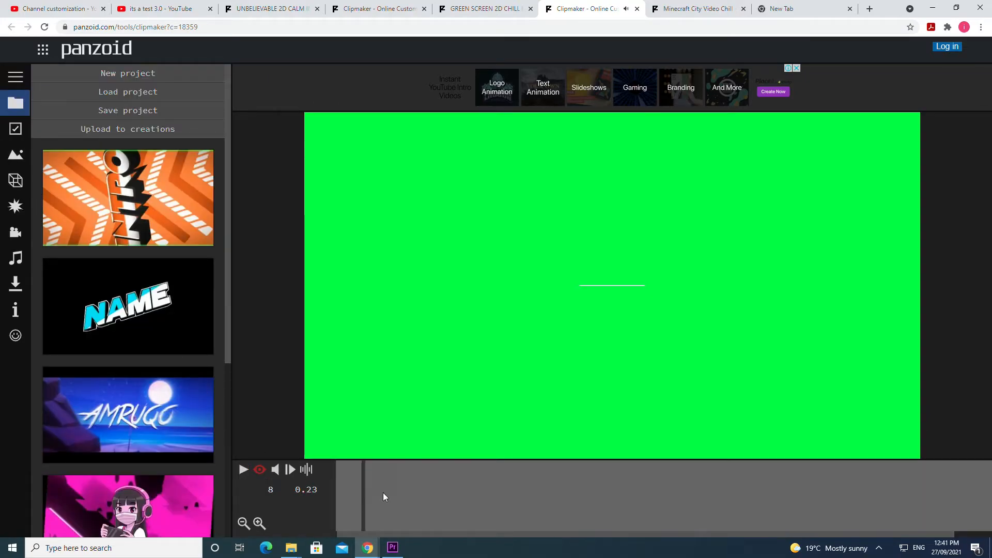
{"action": "left_click", "coordinate": [244, 470]}
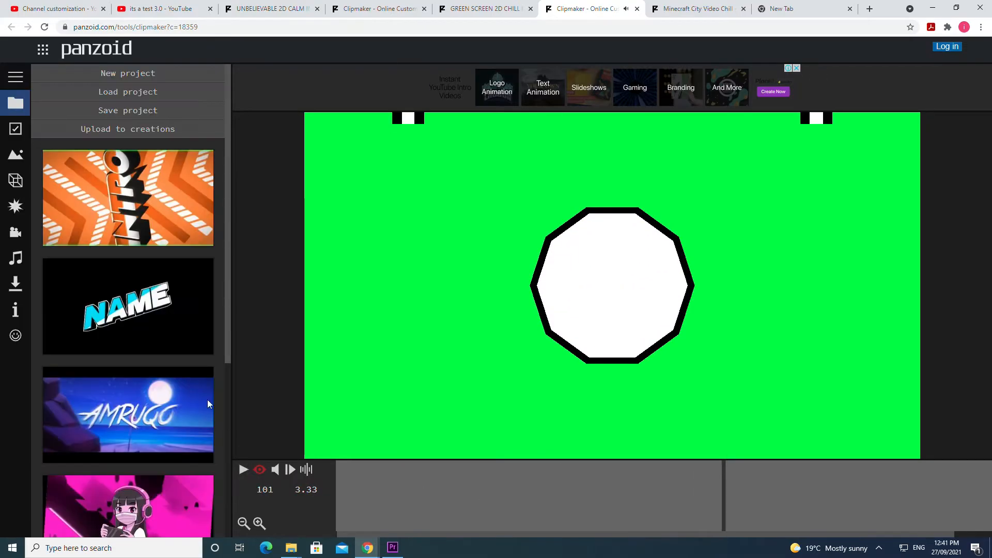
{"action": "left_click", "coordinate": [15, 180]}
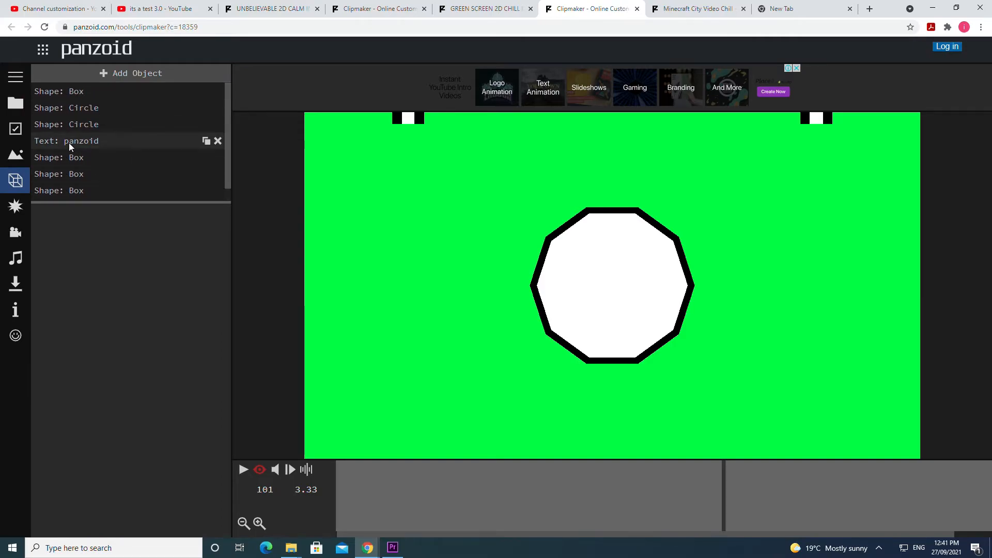
- Give the panzoid text object the ABSENDER font
{"action": "left_click", "coordinate": [80, 140]}
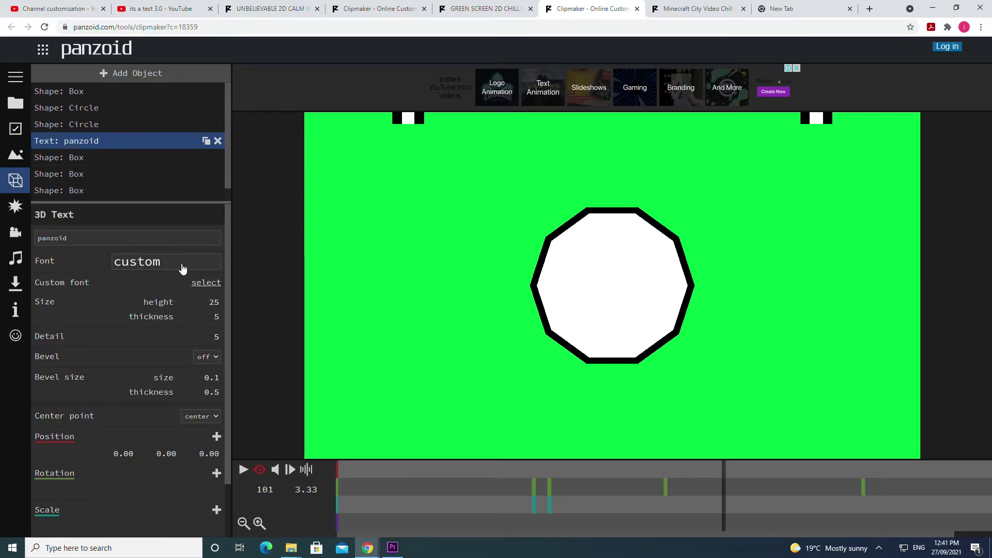
{"action": "left_click", "coordinate": [166, 262]}
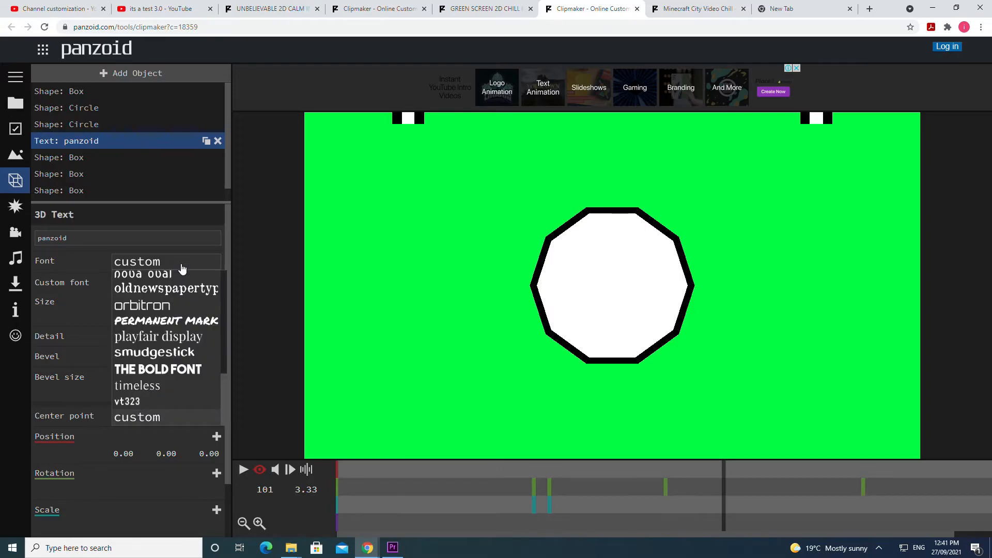
{"action": "mouse_move", "coordinate": [175, 323]}
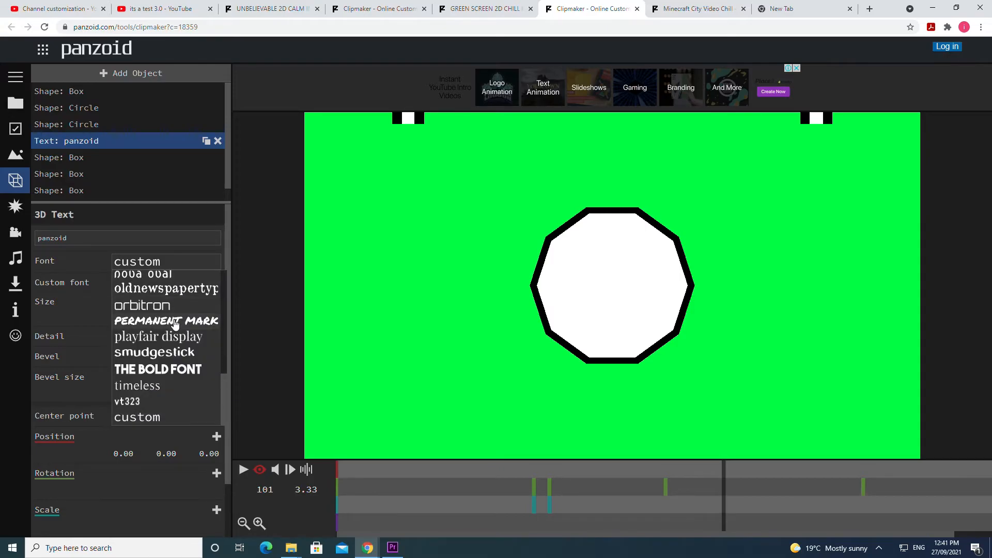
{"action": "scroll", "scroll_direction": "up", "scroll_amount": 3}
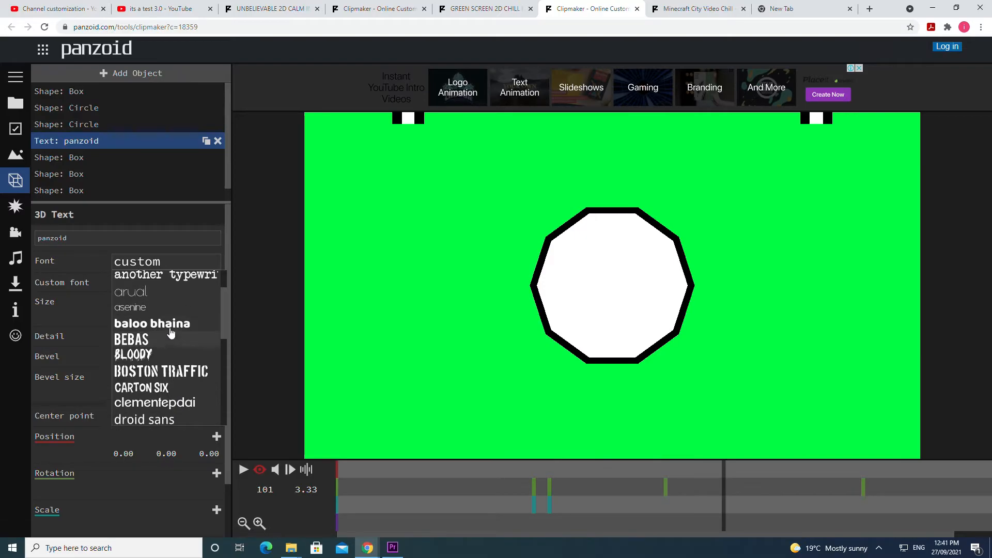
{"action": "left_click", "coordinate": [140, 261]}
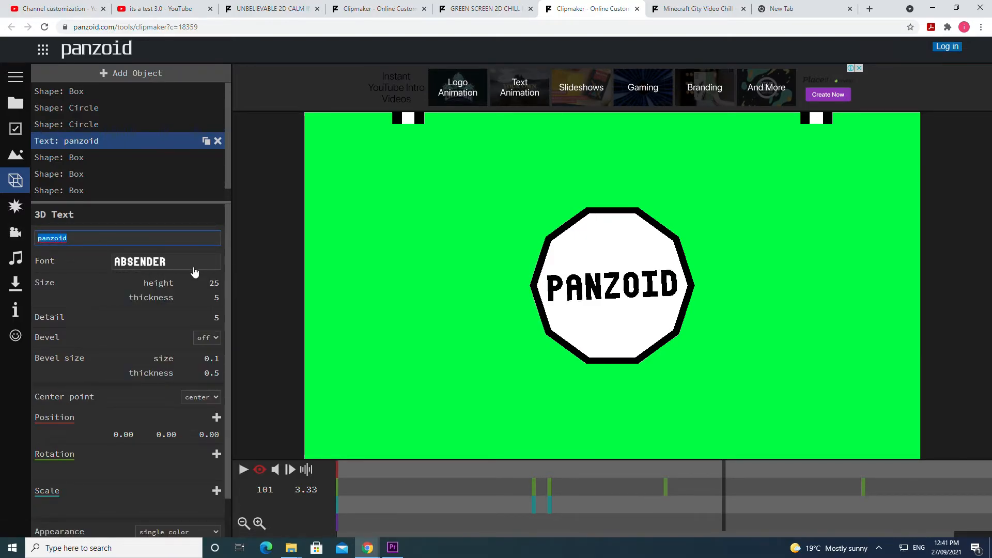
{"action": "mouse_move", "coordinate": [167, 254]}
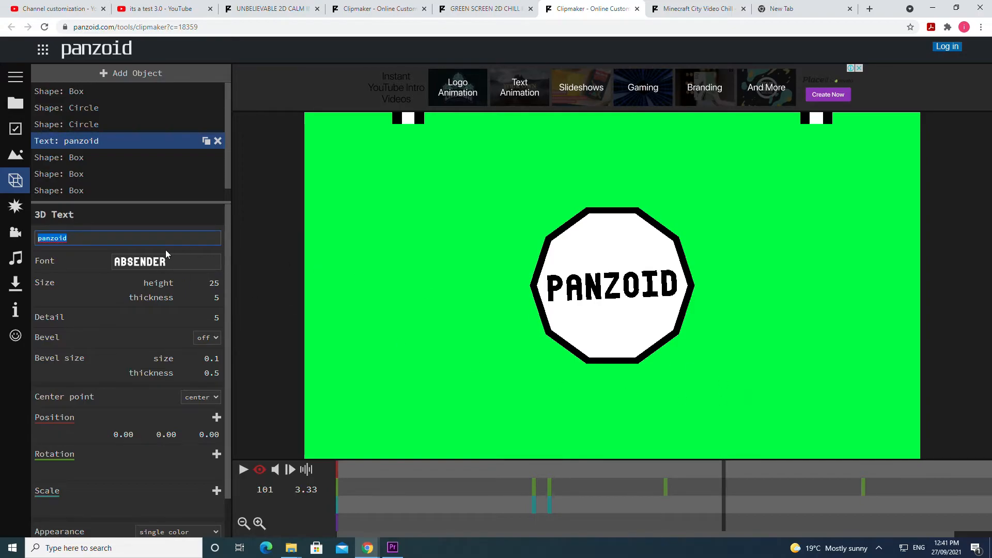
- Replace the text with test, preview the intro, and close the editor
{"action": "type", "text": "itsatest"}
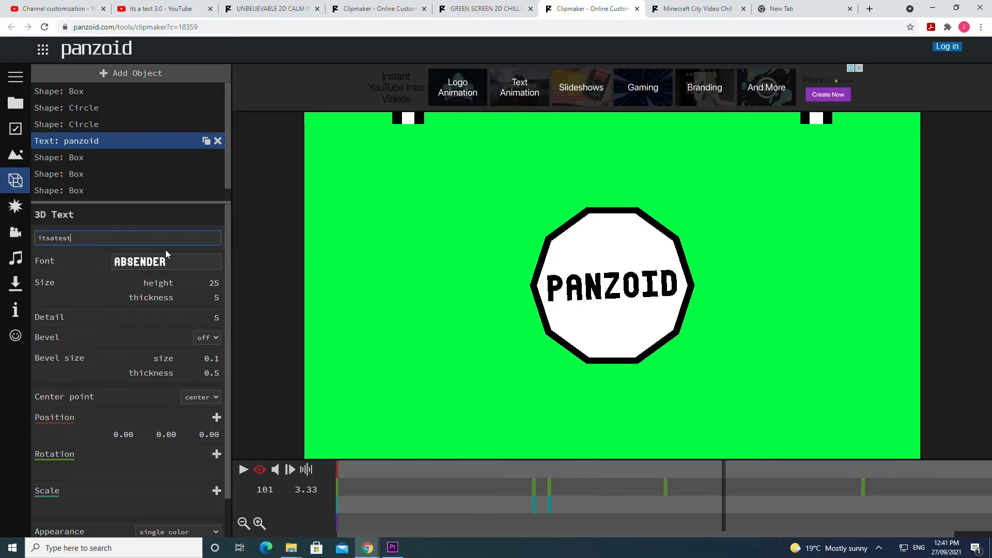
{"action": "type", "text": "itsatest"}
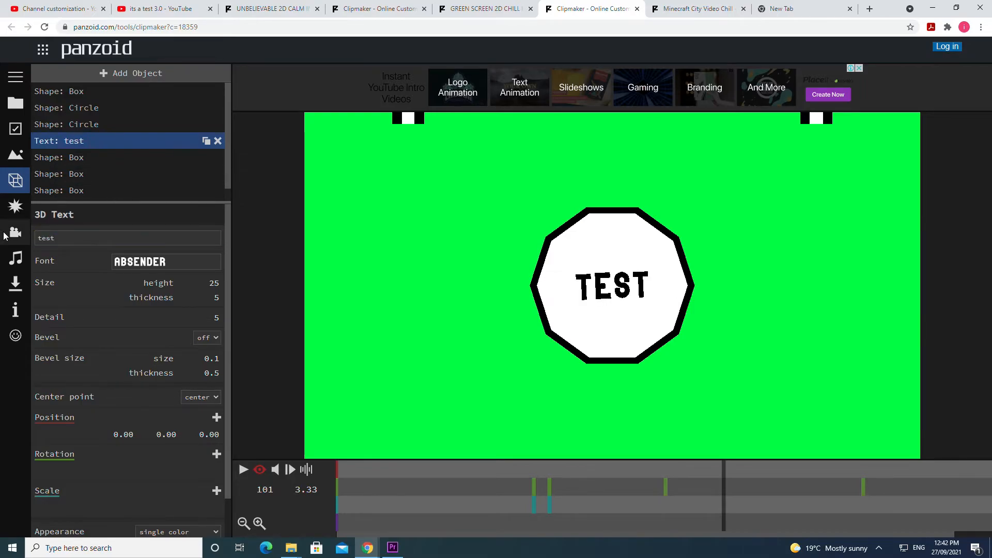
{"action": "left_click", "coordinate": [243, 470]}
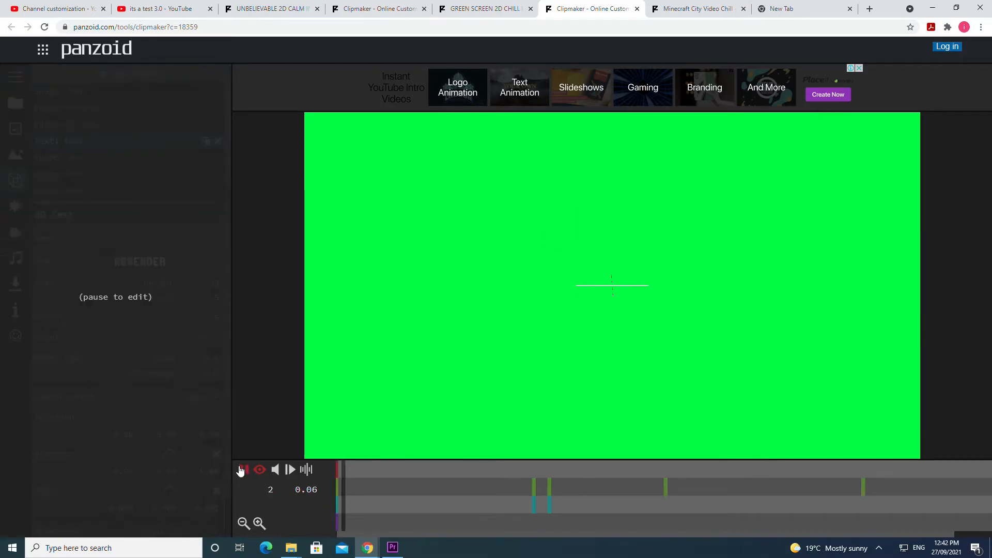
{"action": "left_click", "coordinate": [243, 470]}
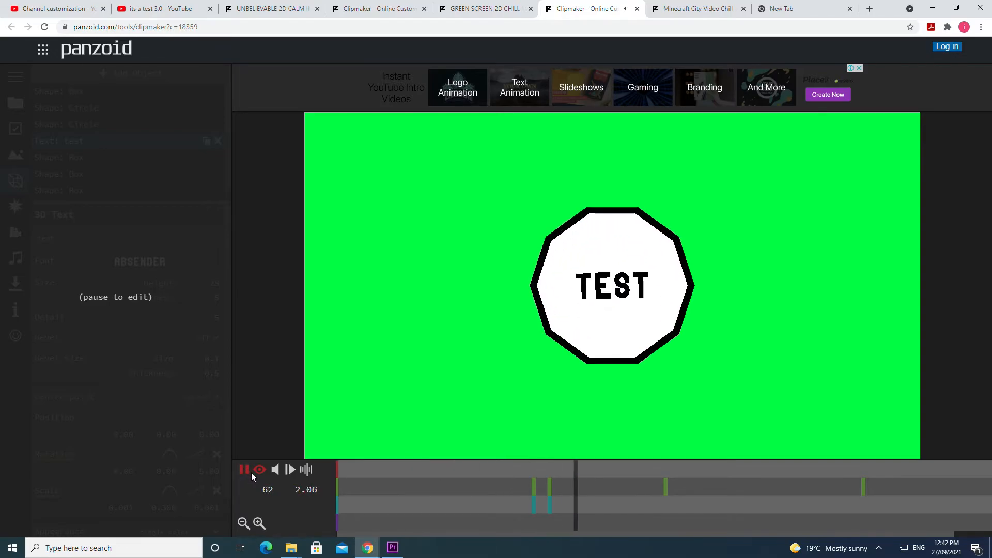
{"action": "left_click", "coordinate": [244, 470]}
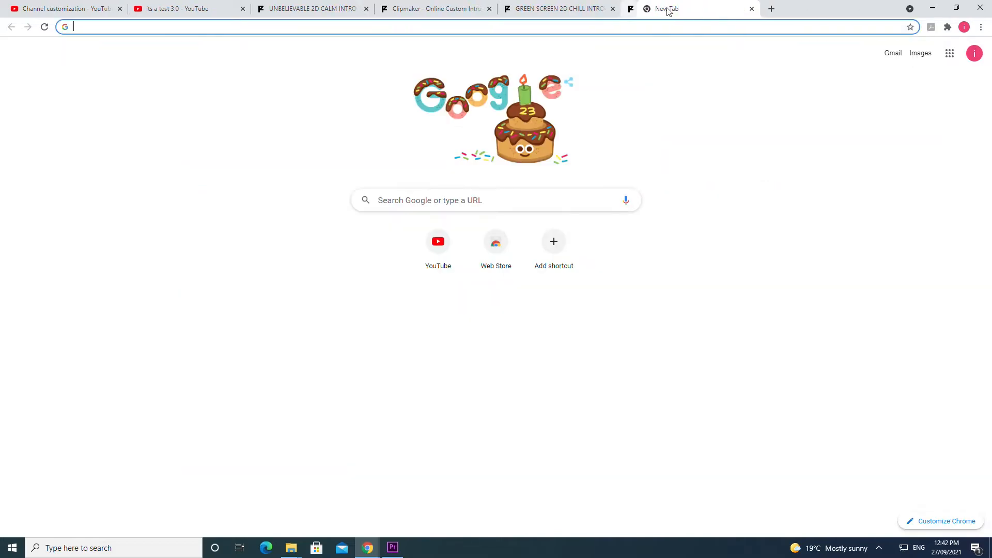
- Close the blank tab and return to the Green Screen 2D Chill Intro creation page
{"action": "left_click", "coordinate": [310, 8]}
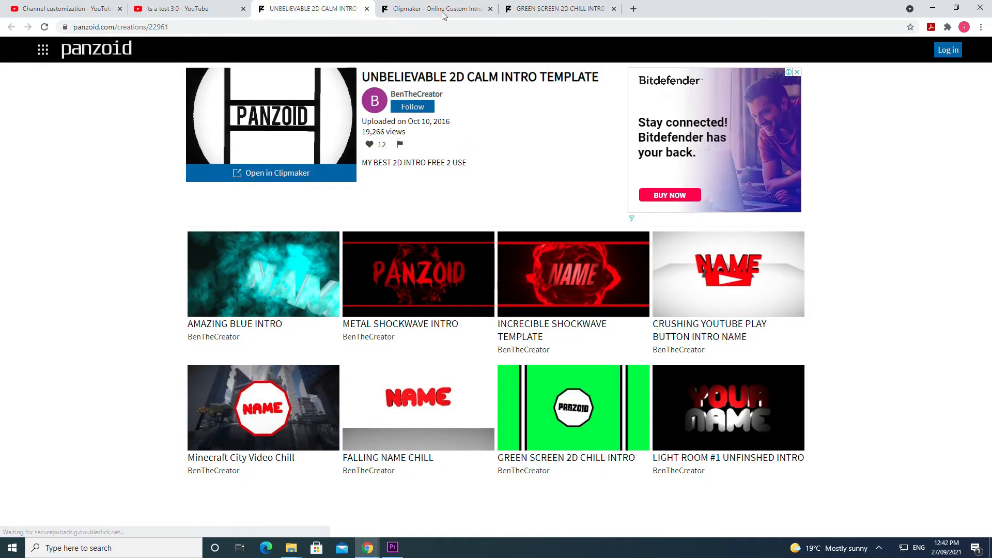
{"action": "left_click", "coordinate": [560, 9]}
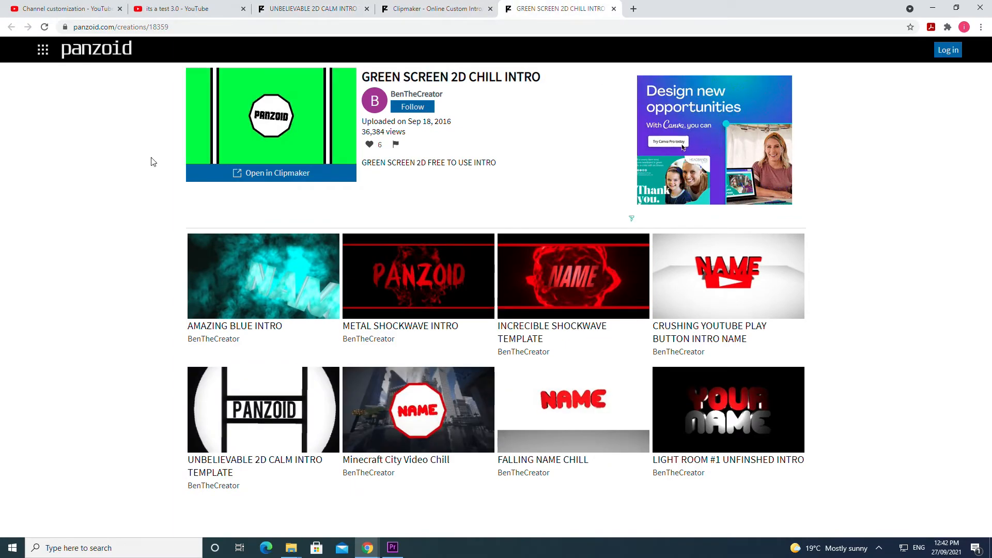
{"action": "mouse_move", "coordinate": [695, 146]}
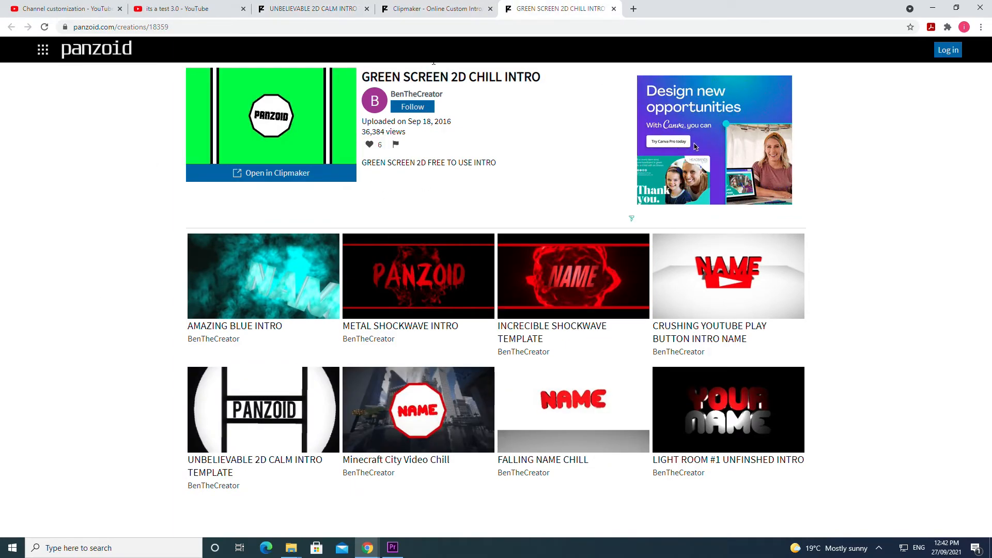
- Back in the calm TEST intro editor, inspect the Anamorphic Lens Flare effect settings
{"action": "left_click", "coordinate": [435, 8]}
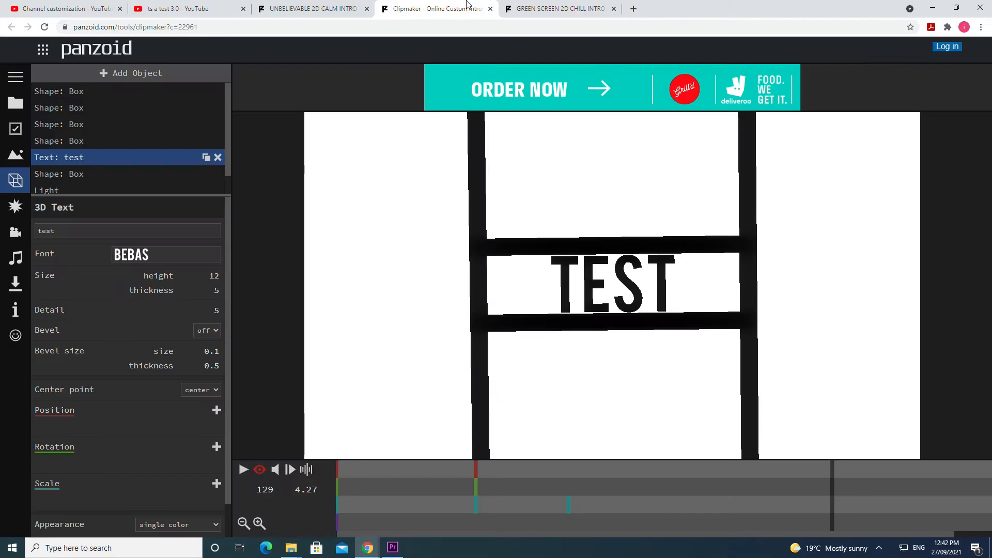
{"action": "mouse_move", "coordinate": [47, 201]}
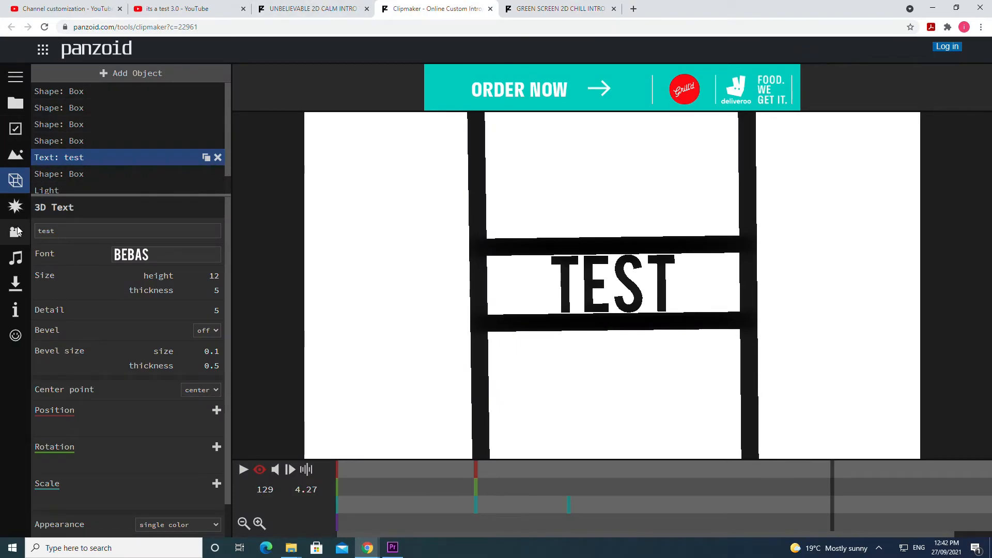
{"action": "mouse_move", "coordinate": [15, 215]}
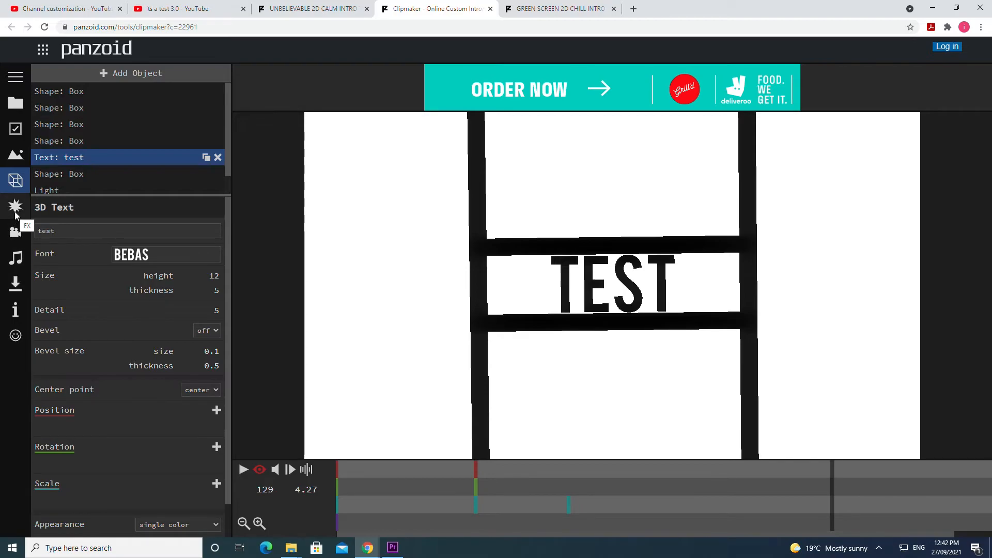
{"action": "left_click", "coordinate": [14, 206]}
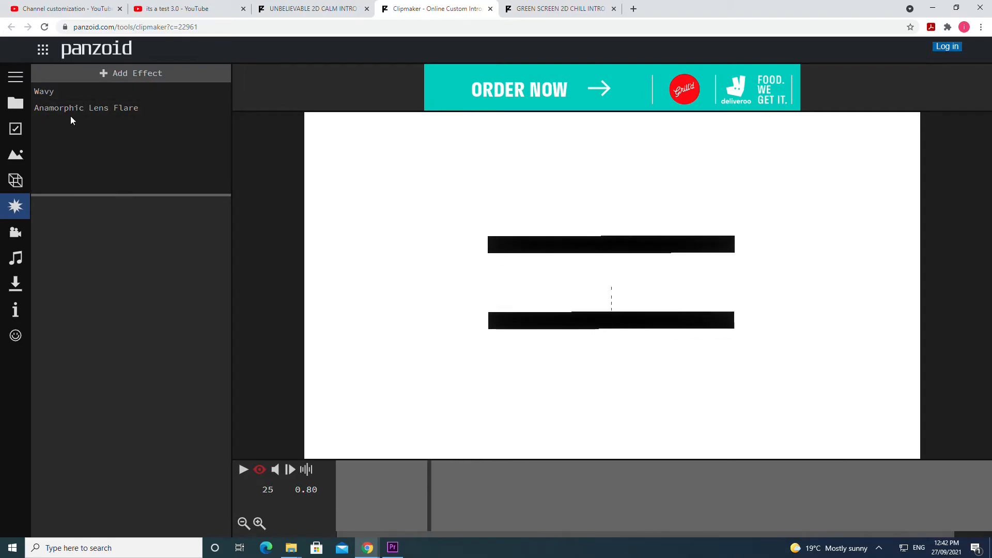
{"action": "left_click", "coordinate": [86, 108]}
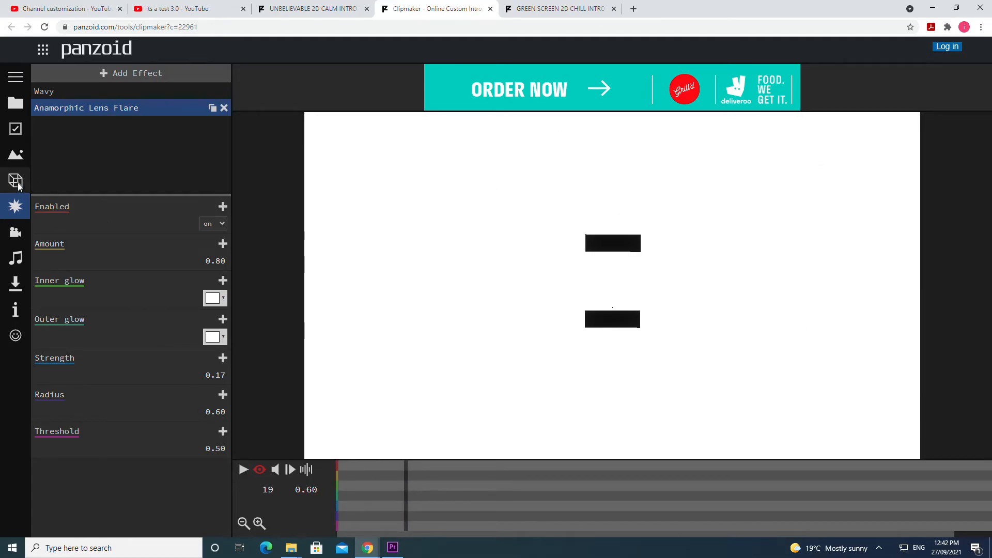
- Review the scene lighting, camera animation and audio track settings in turn
{"action": "left_click", "coordinate": [16, 155]}
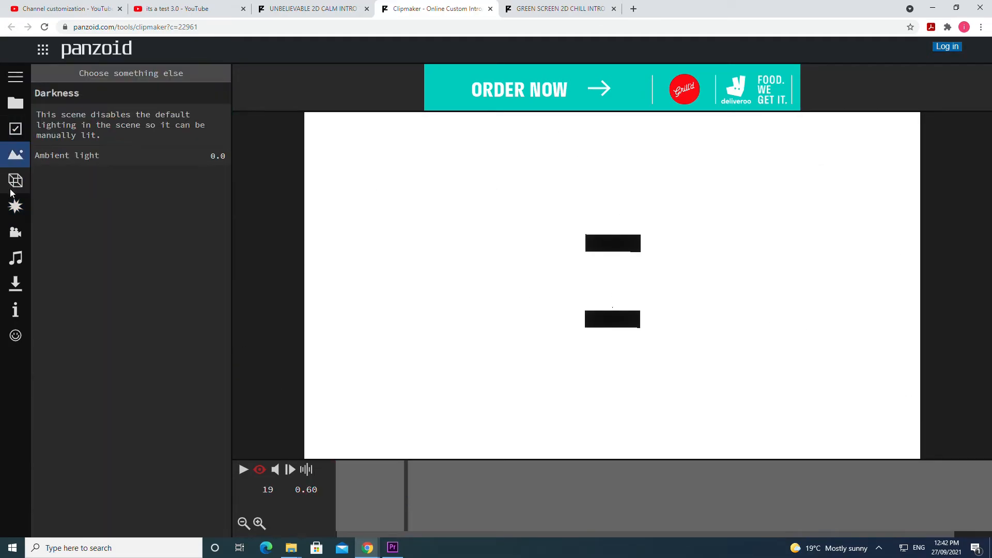
{"action": "left_click", "coordinate": [15, 233]}
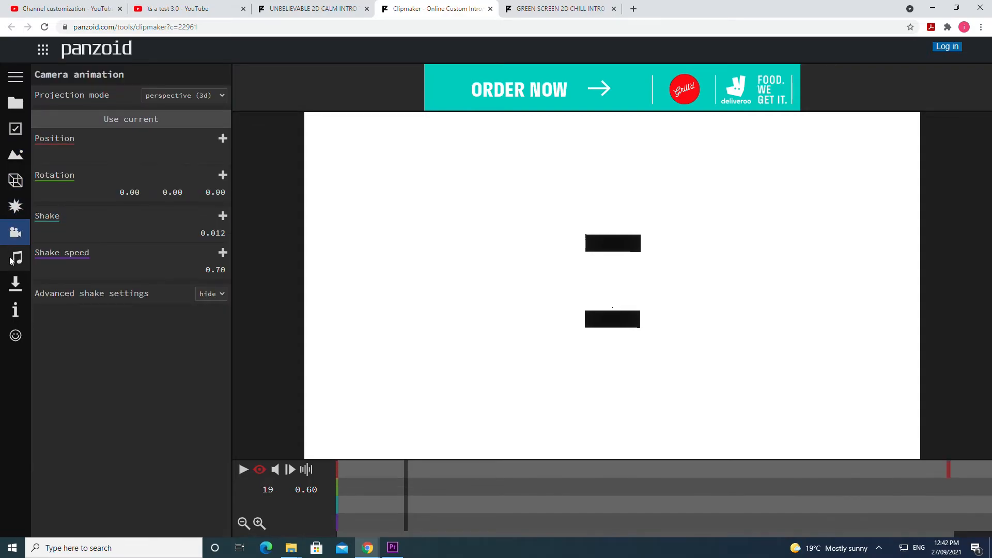
{"action": "mouse_move", "coordinate": [16, 179]}
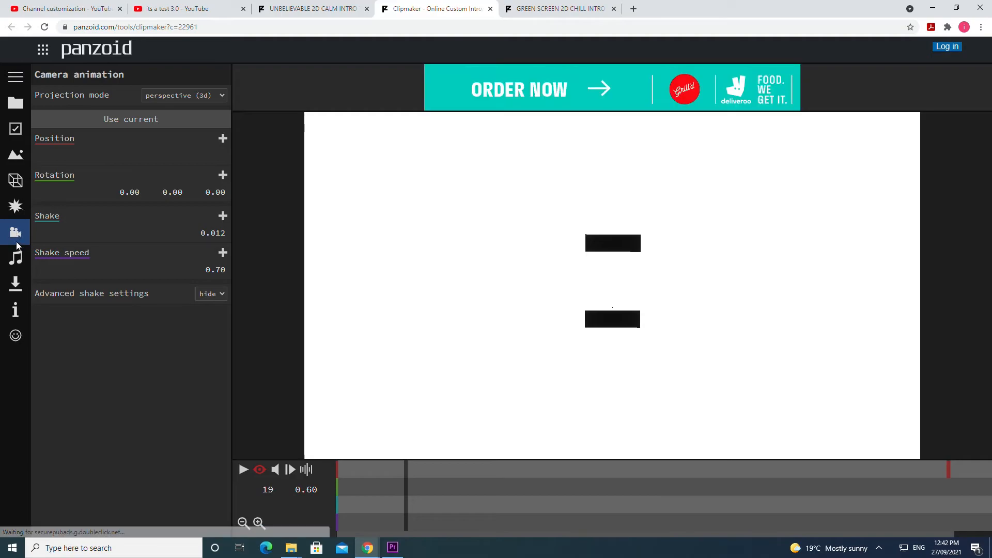
{"action": "left_click", "coordinate": [16, 257]}
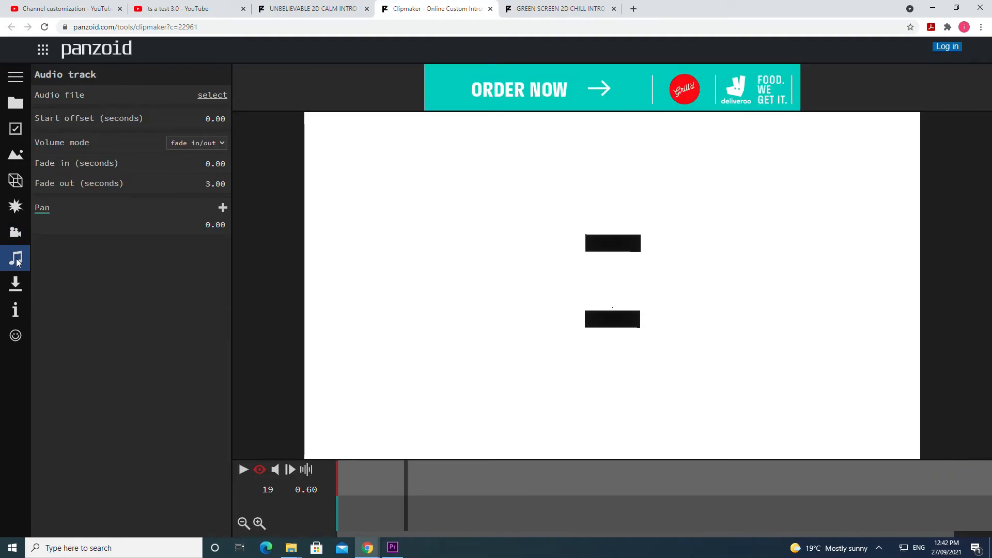
{"action": "mouse_move", "coordinate": [15, 283]}
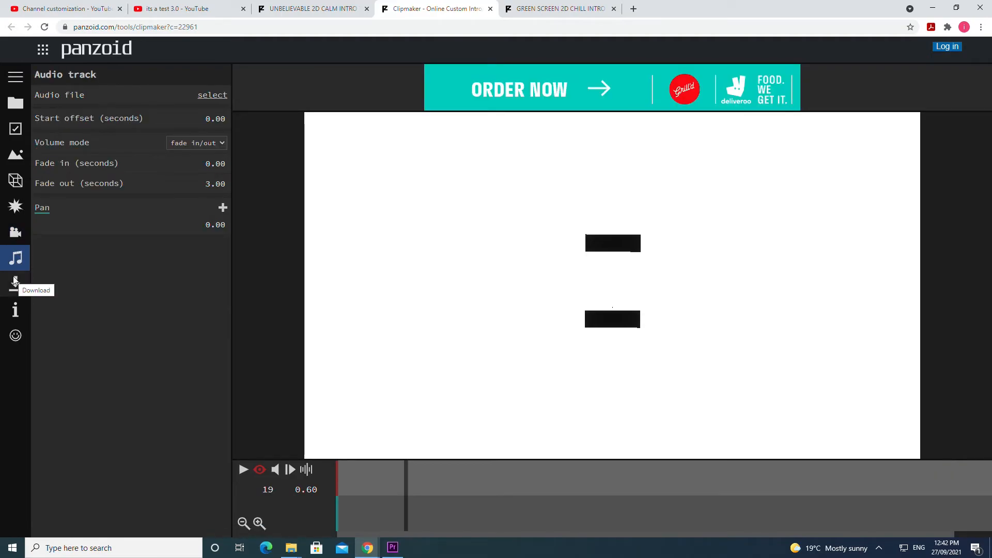
{"action": "mouse_move", "coordinate": [15, 206]}
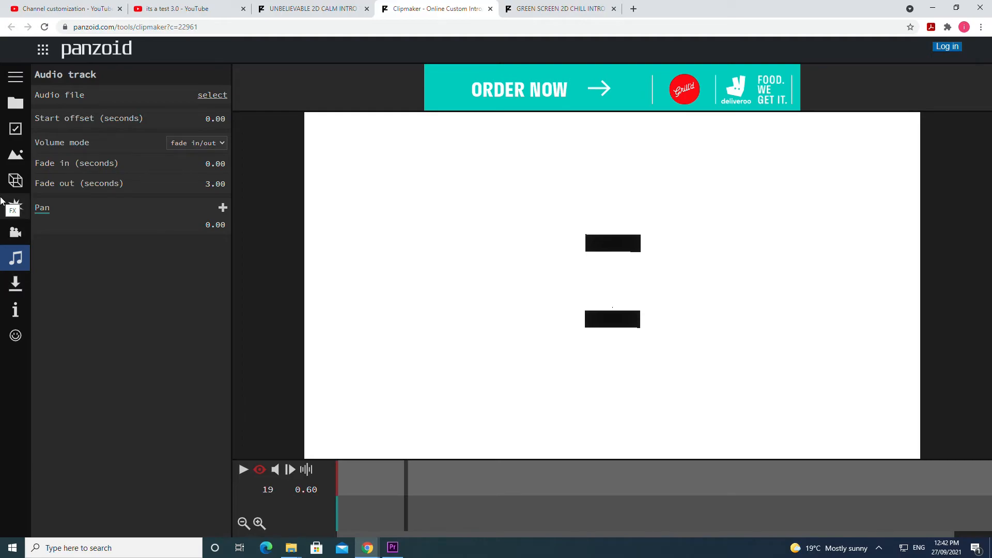
{"action": "mouse_move", "coordinate": [35, 241]}
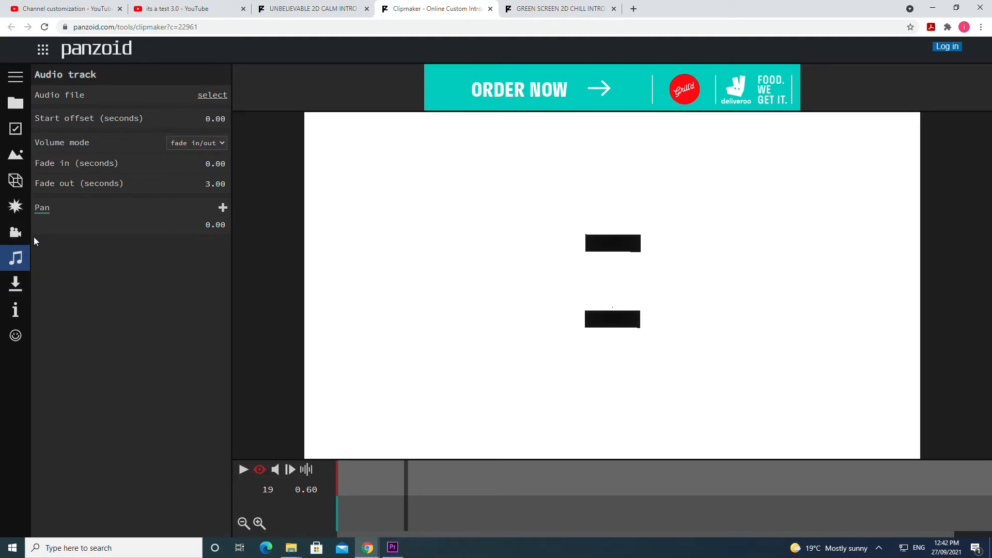
- In the download options, compare .mkv and .webm formats and set render mode to good quality
{"action": "left_click", "coordinate": [16, 283]}
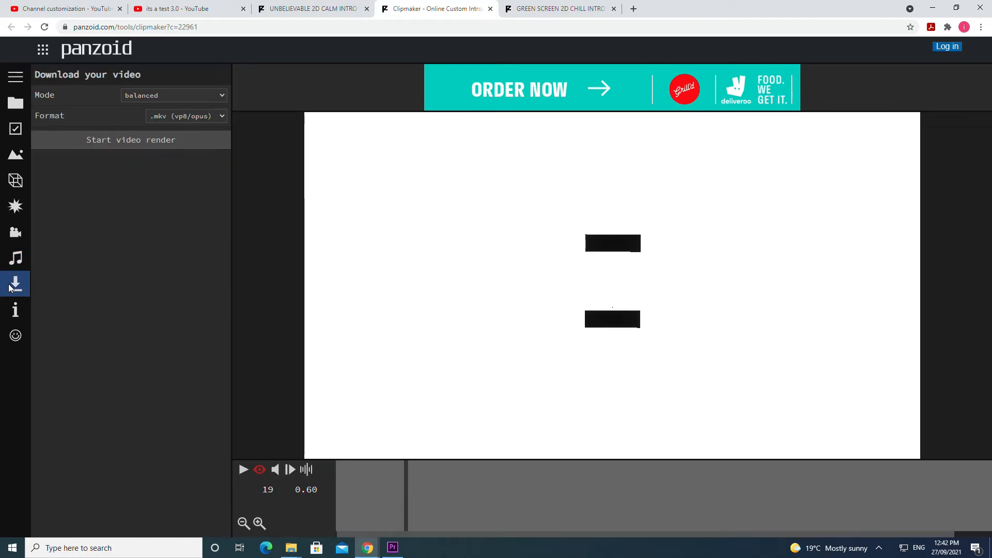
{"action": "mouse_move", "coordinate": [183, 123]}
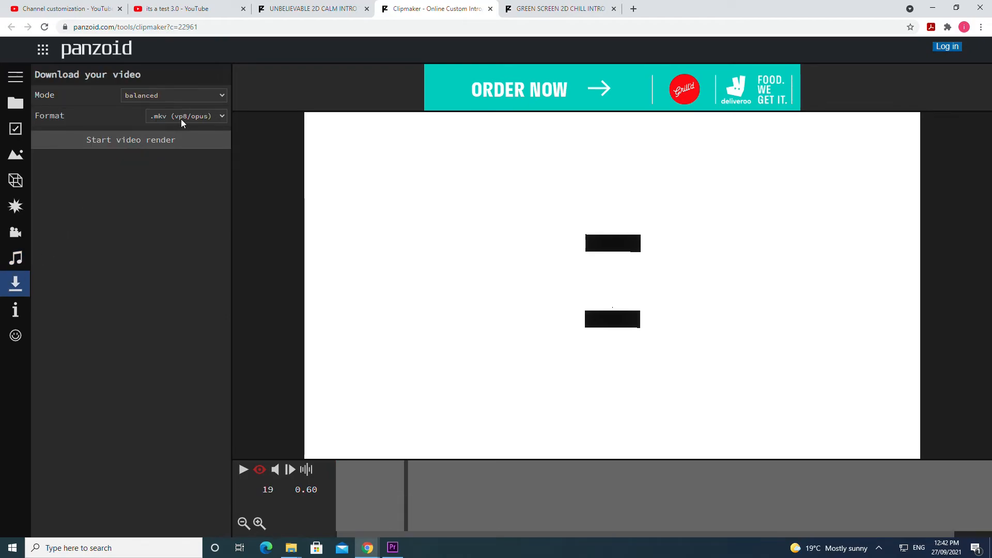
{"action": "left_click", "coordinate": [185, 116]}
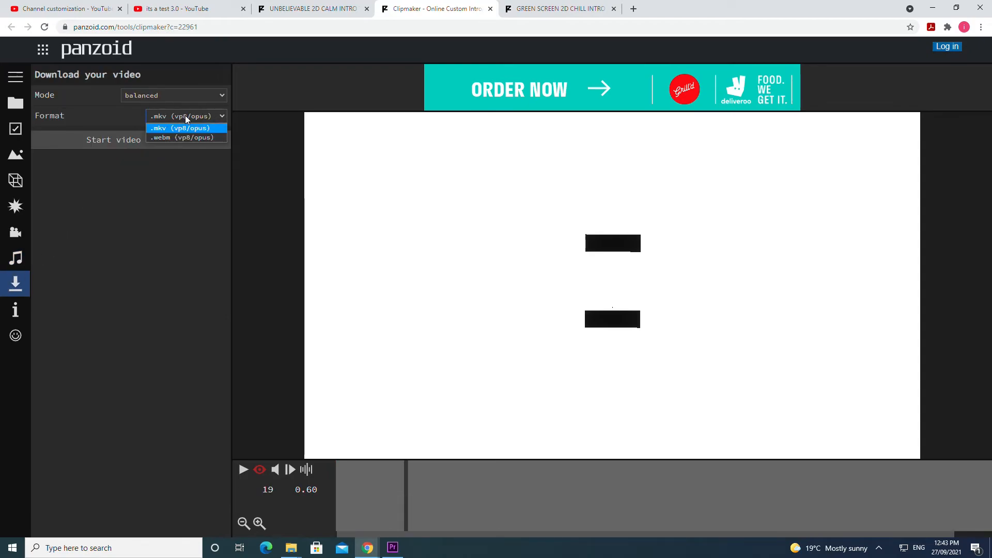
{"action": "left_click", "coordinate": [174, 95]}
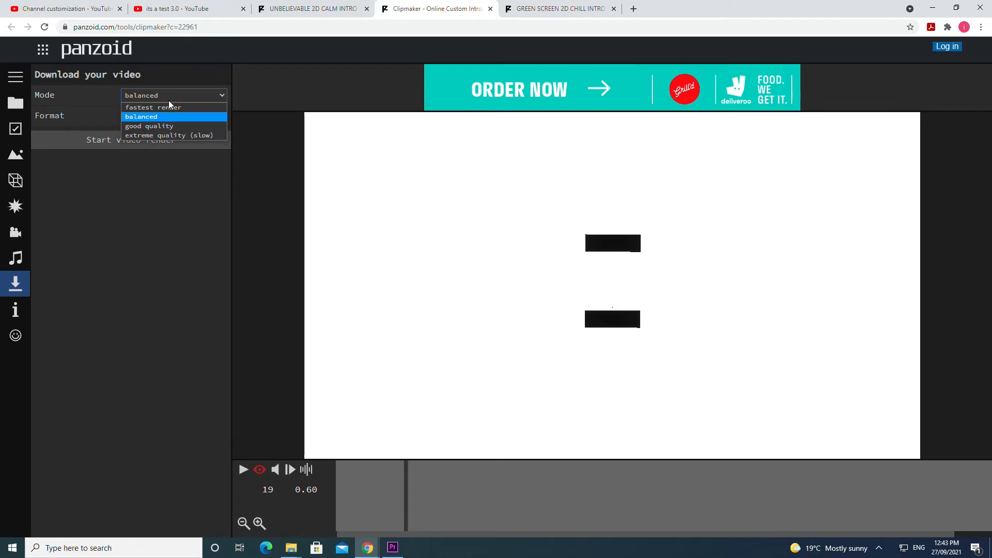
{"action": "left_click", "coordinate": [149, 126]}
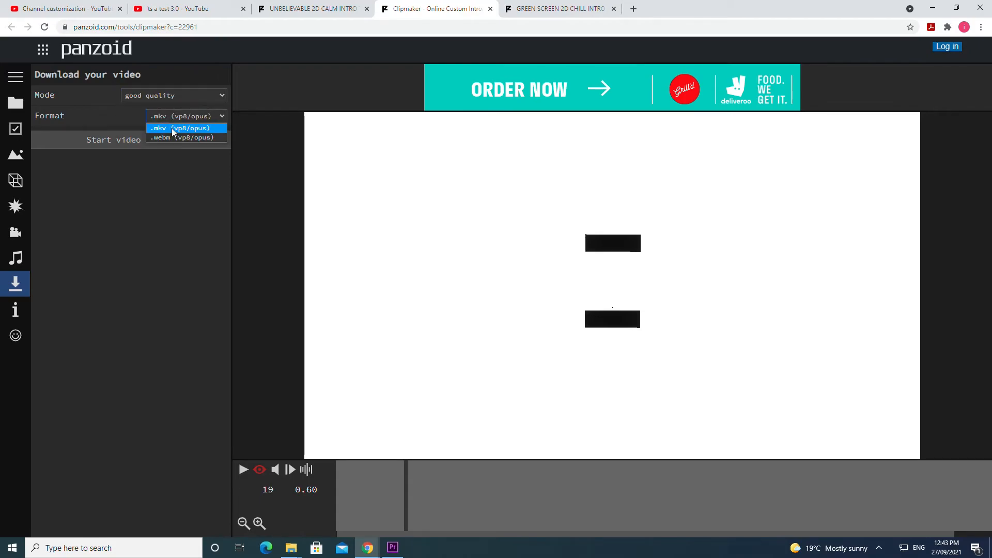
{"action": "mouse_move", "coordinate": [168, 124]}
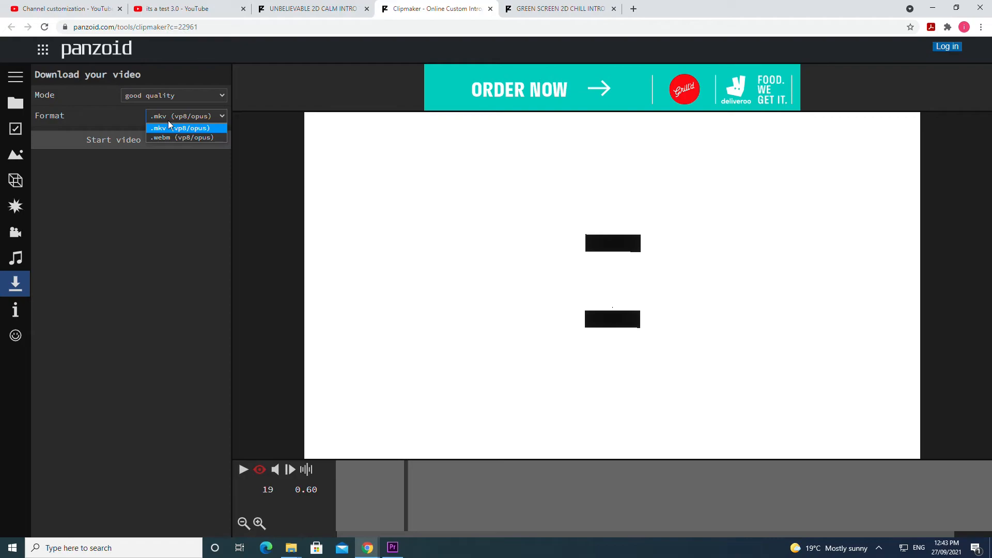
{"action": "mouse_move", "coordinate": [184, 137]}
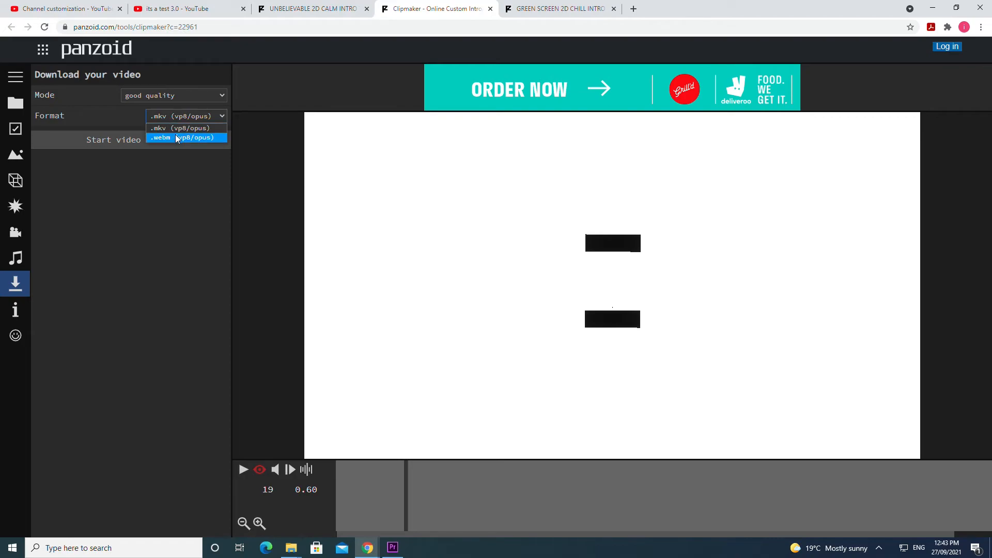
{"action": "mouse_move", "coordinate": [179, 128]}
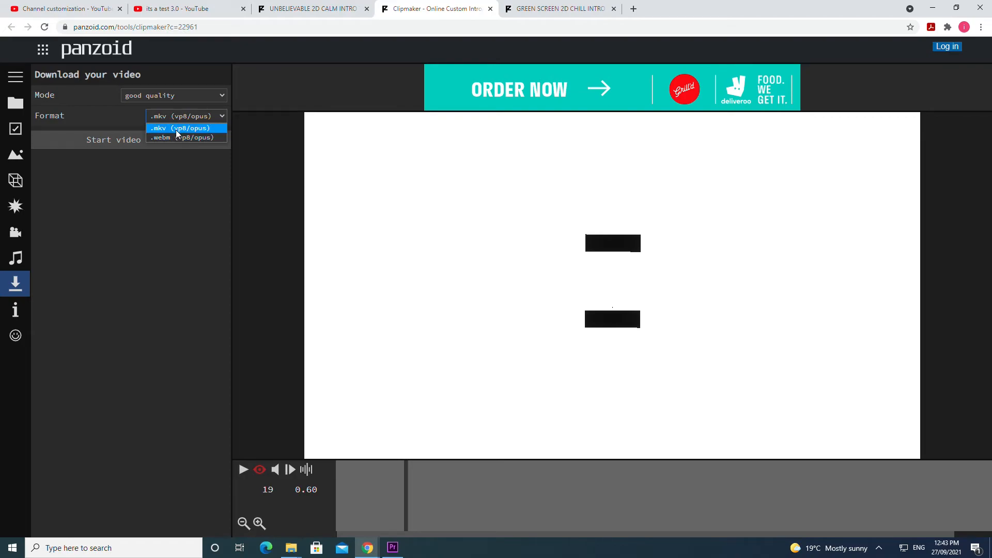
{"action": "mouse_move", "coordinate": [182, 137]}
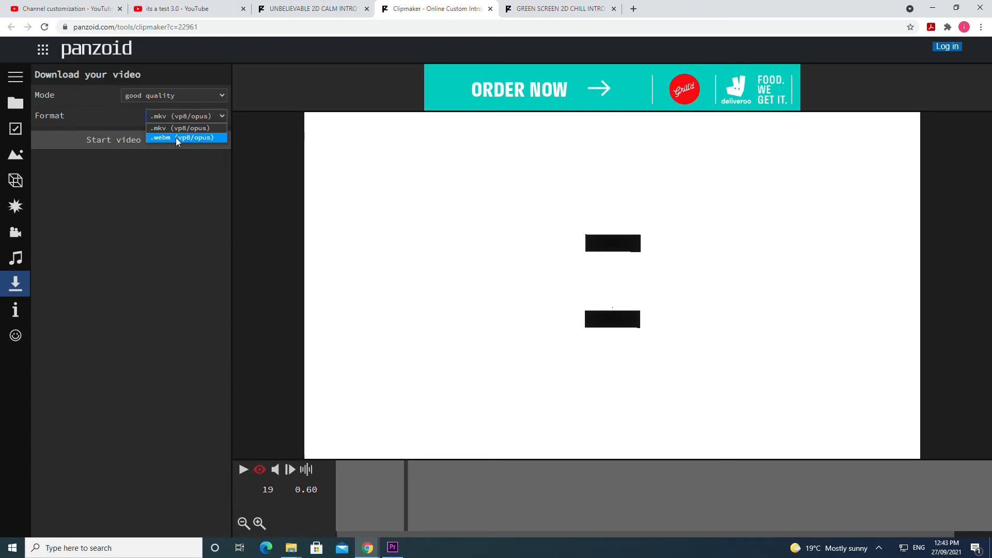
{"action": "mouse_move", "coordinate": [179, 128]}
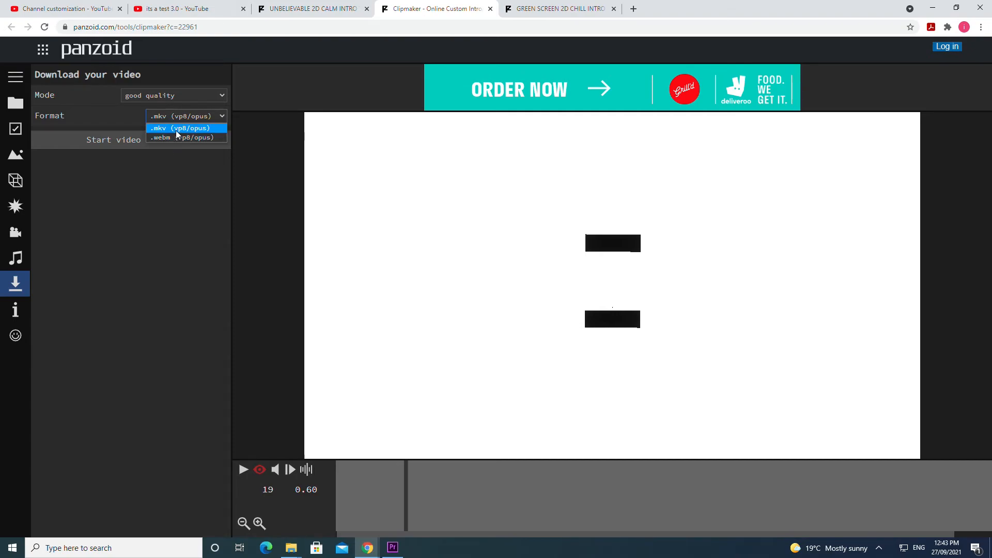
{"action": "mouse_move", "coordinate": [184, 138]}
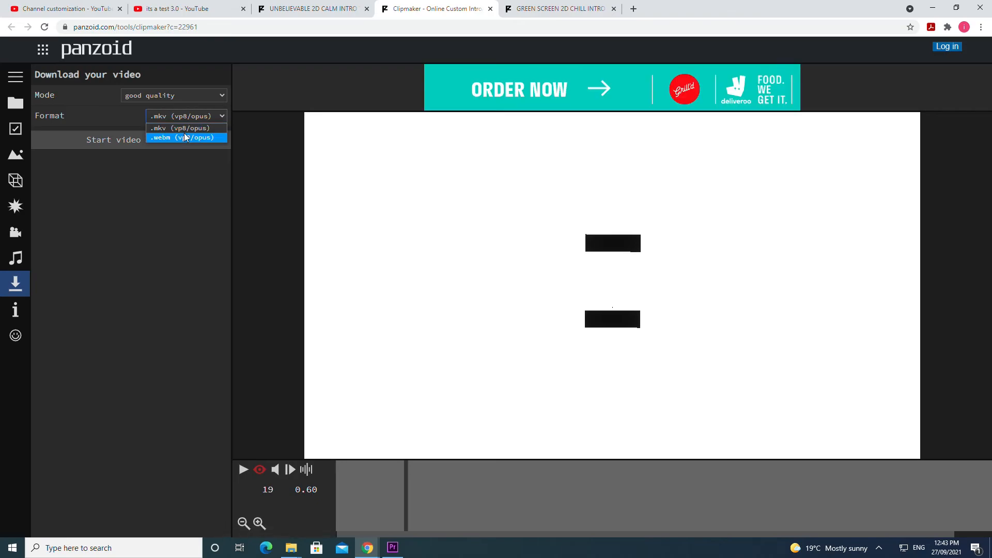
{"action": "mouse_move", "coordinate": [184, 140]}
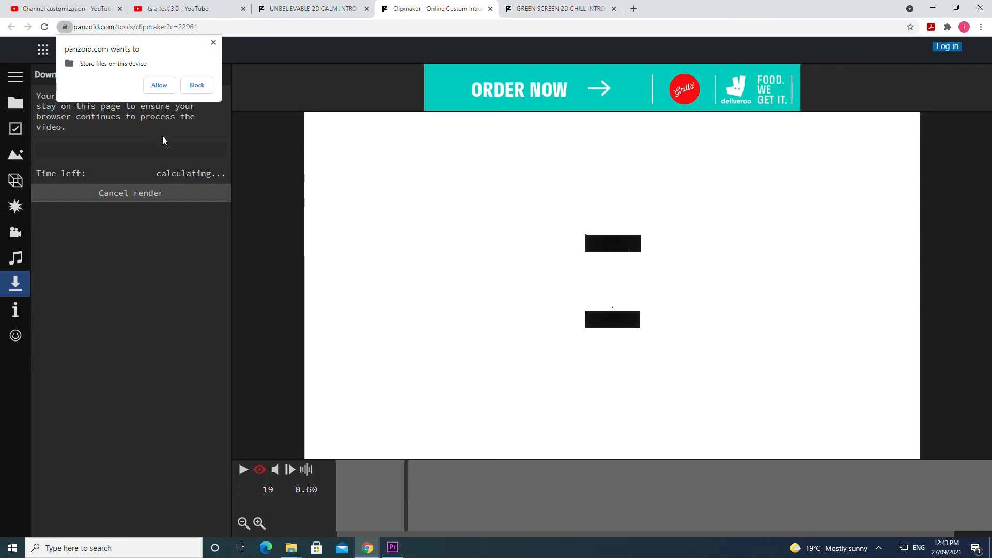
{"action": "mouse_move", "coordinate": [165, 125]}
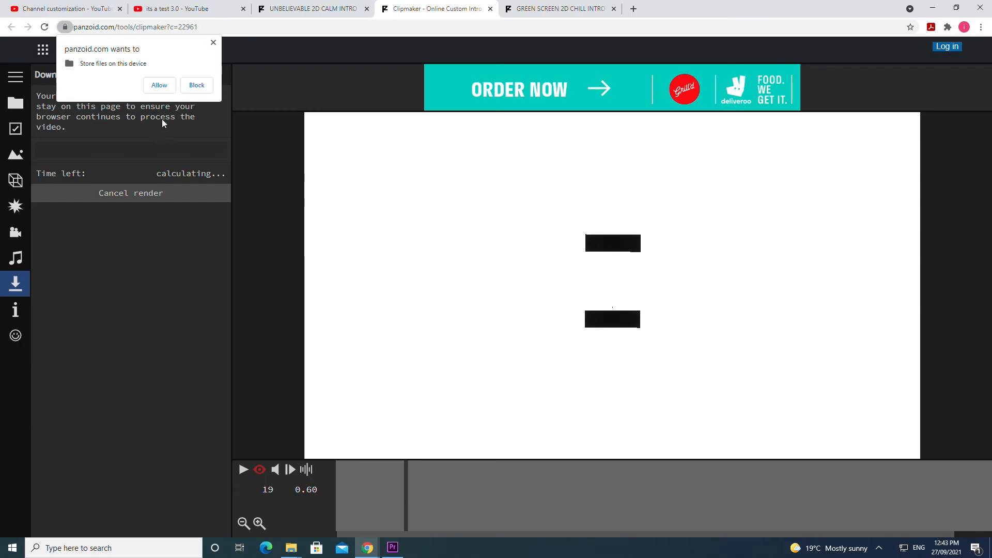
{"action": "mouse_move", "coordinate": [96, 55]}
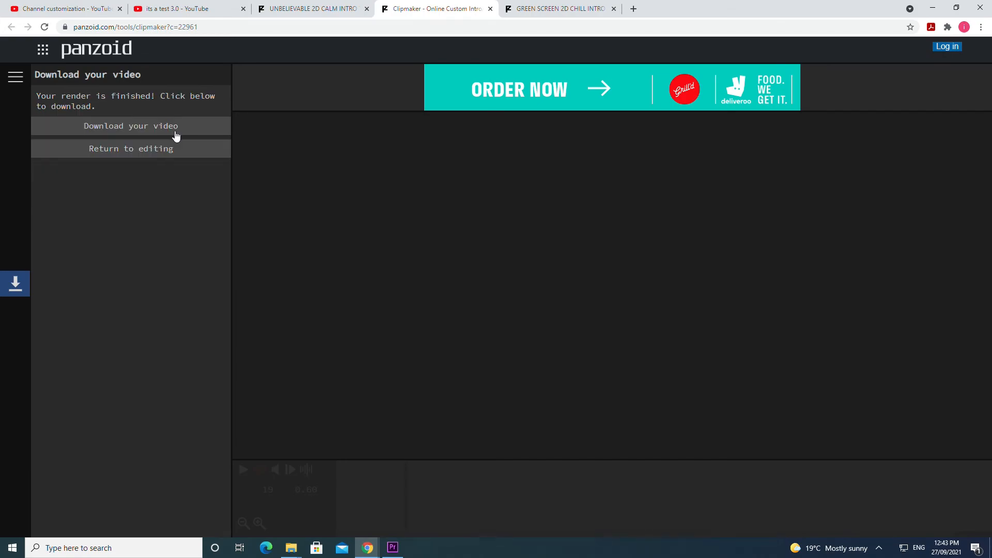
- Download the finished rendered video from the download page
{"action": "left_click", "coordinate": [131, 125]}
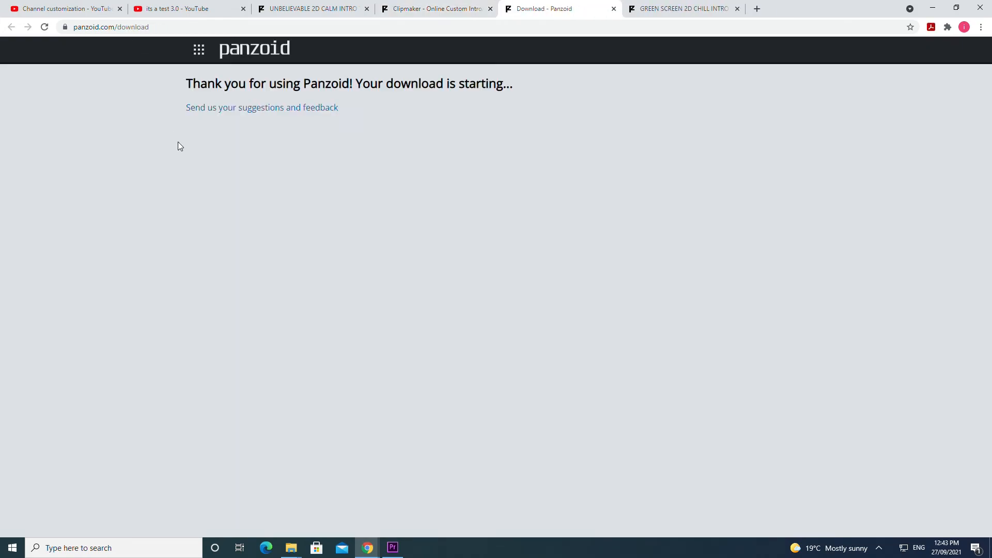